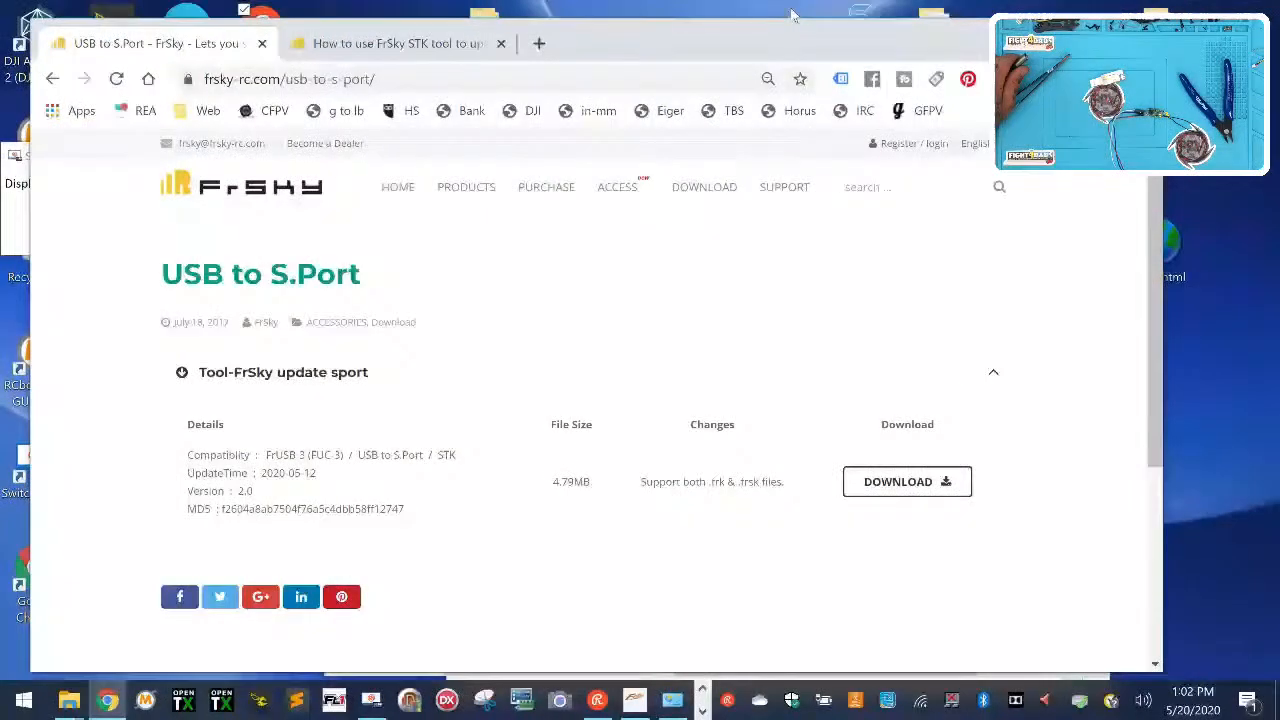
{"action": "mouse_move", "coordinate": [740, 454]}
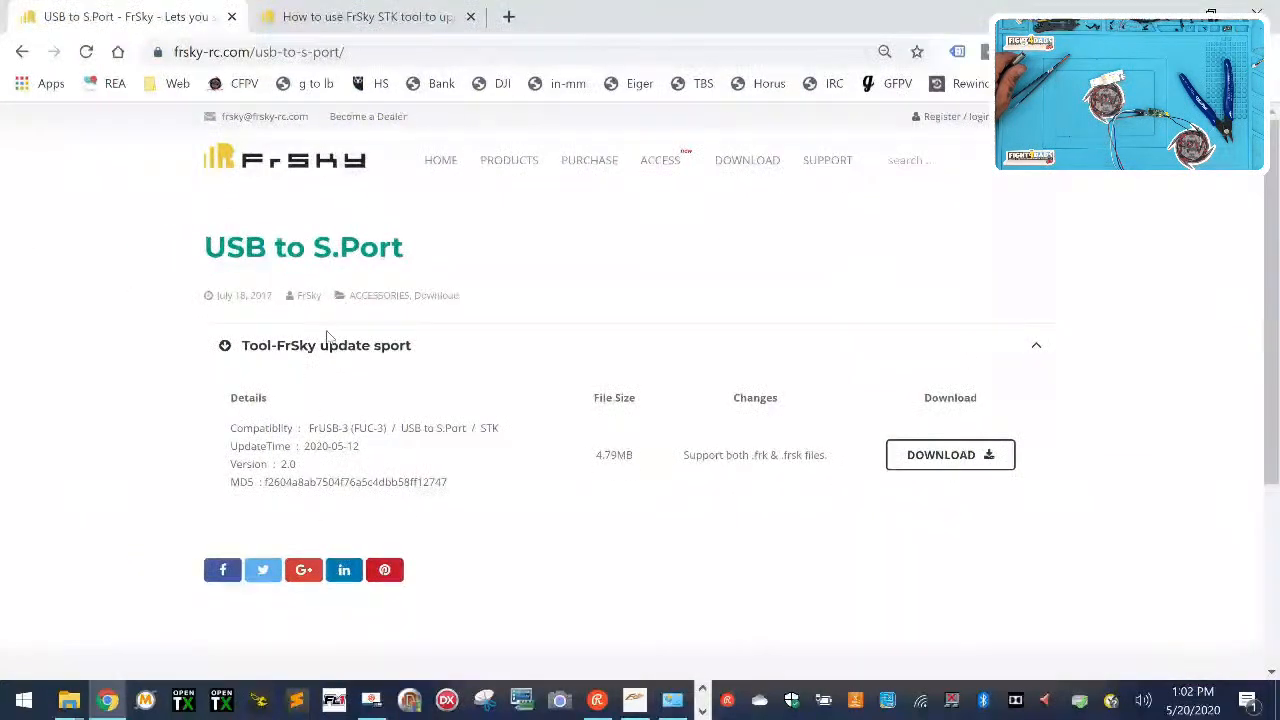
{"action": "mouse_move", "coordinate": [338, 368]}
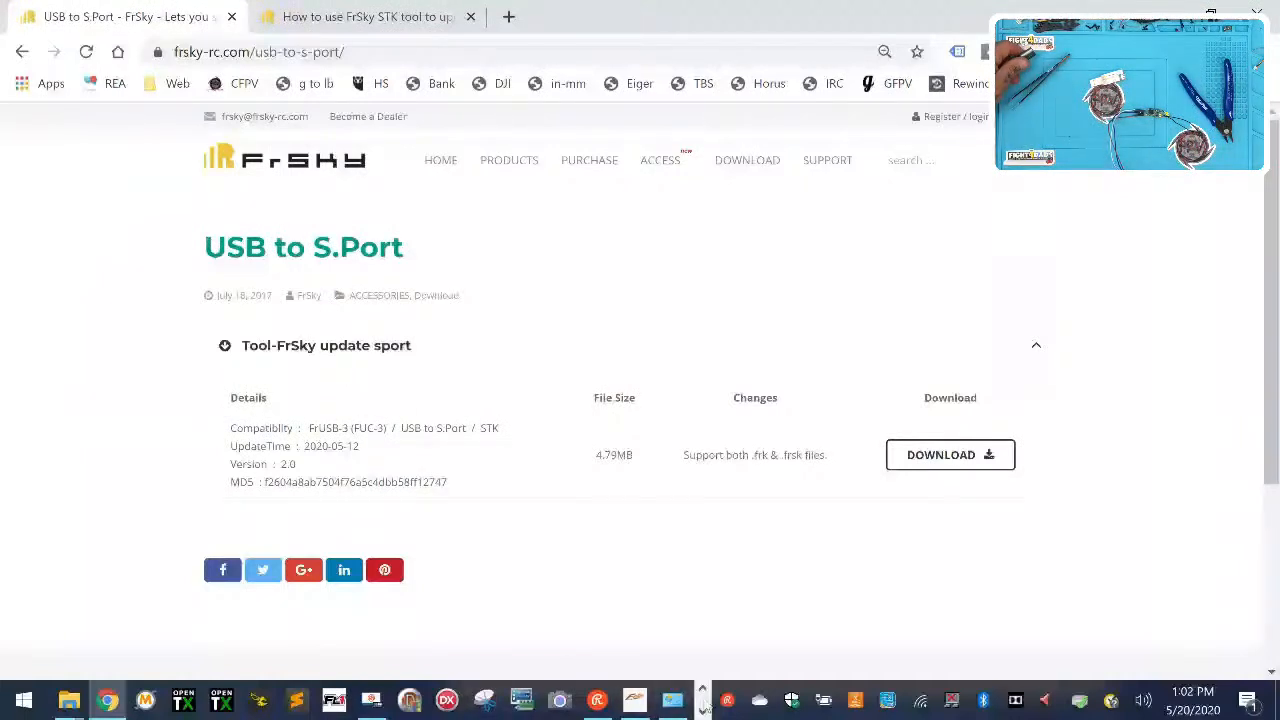
- Launch the frskyUpdate tool from the taskbar over the USB to S.Port download page
{"action": "left_click", "coordinate": [634, 700]}
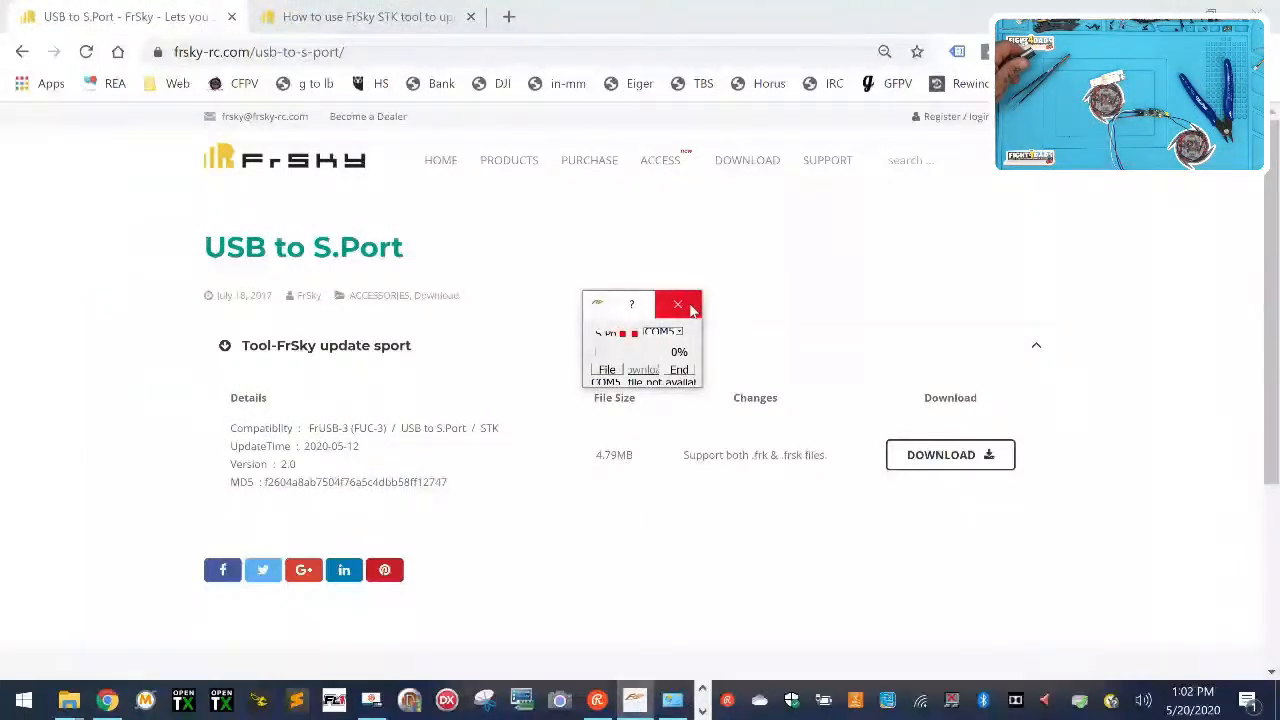
- Close the frskyUpdate window and relaunch it from the taskbar
{"action": "left_click", "coordinate": [678, 304]}
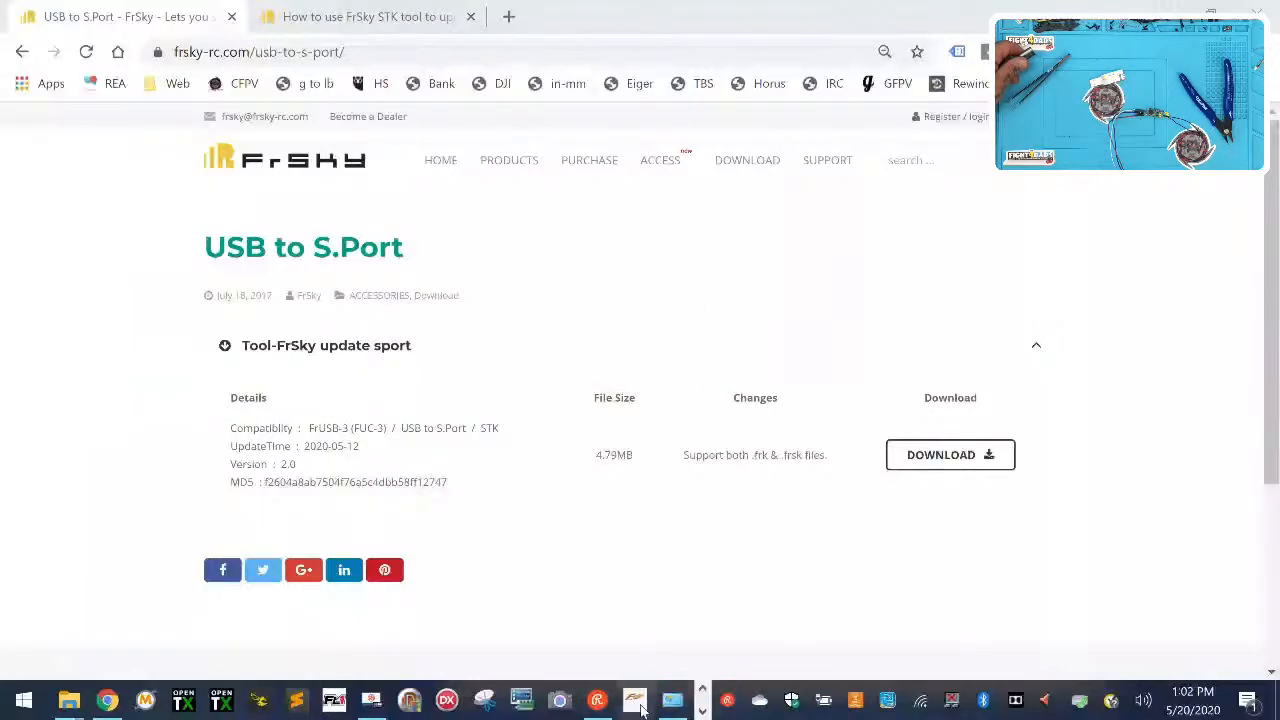
{"action": "left_click", "coordinate": [950, 456]}
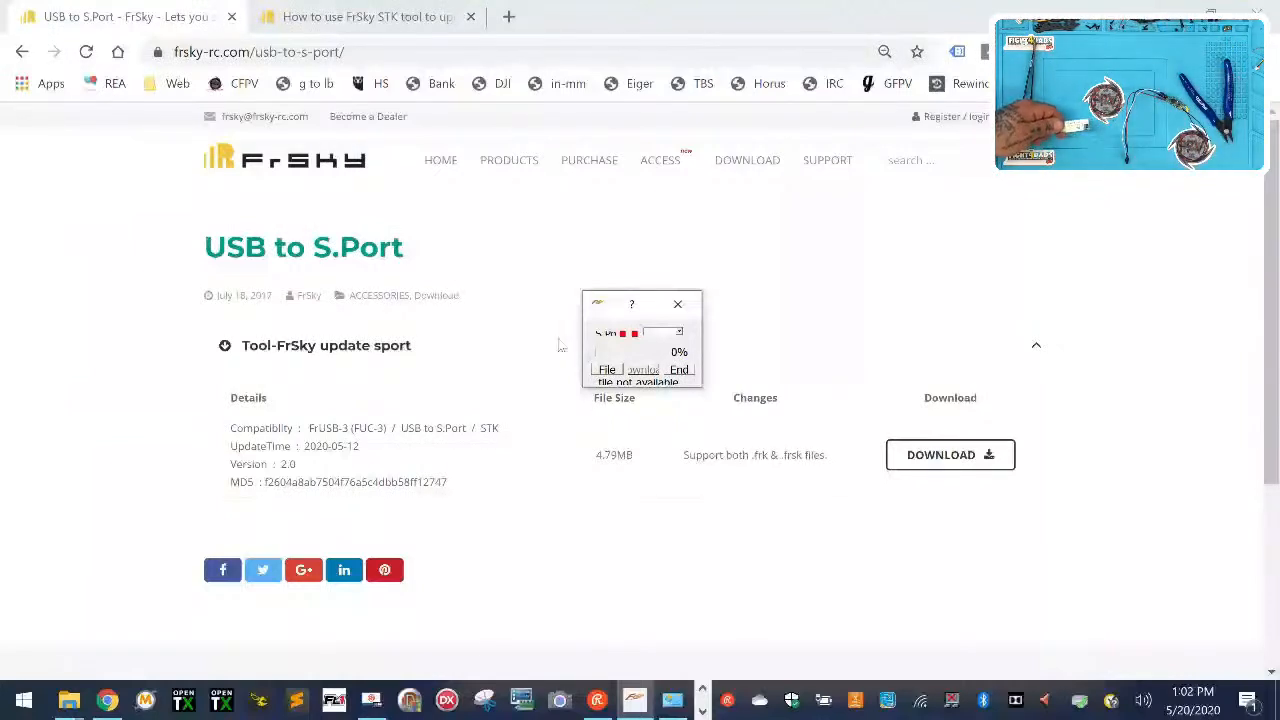
{"action": "mouse_move", "coordinate": [732, 390]}
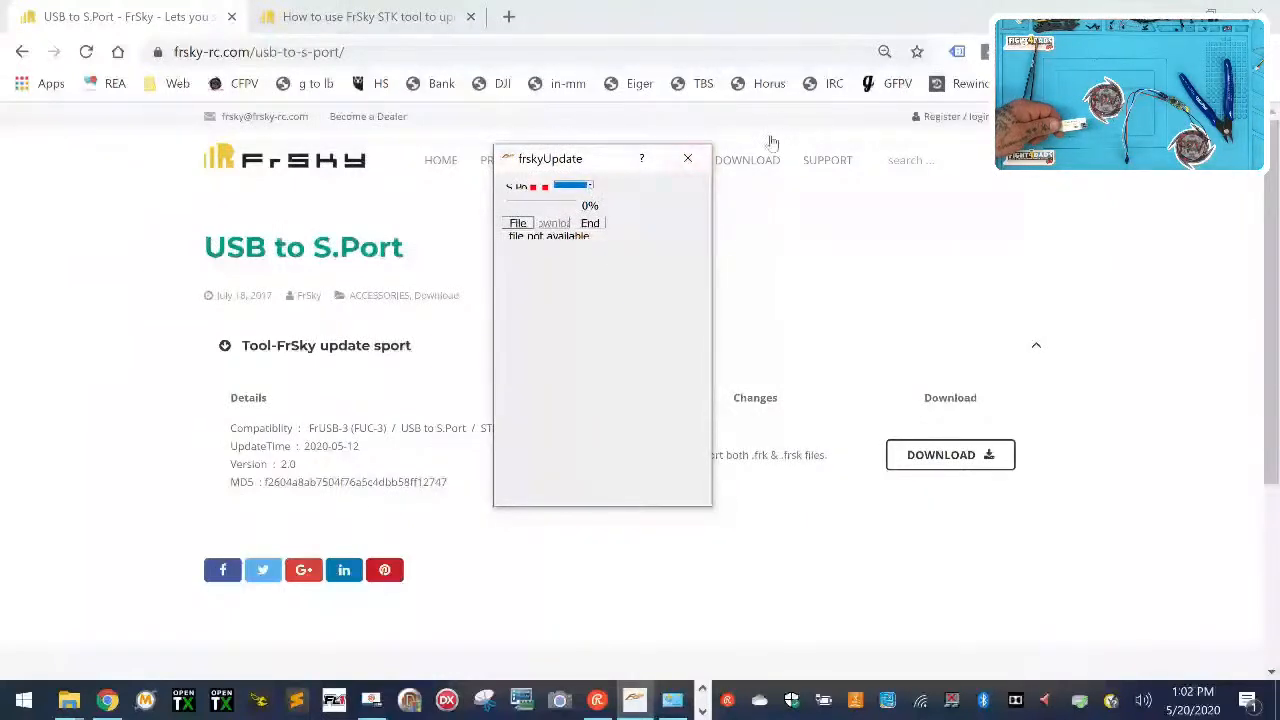
- Close and relaunch frskyUpdate as a taller window beside the download details
{"action": "left_click", "coordinate": [688, 158]}
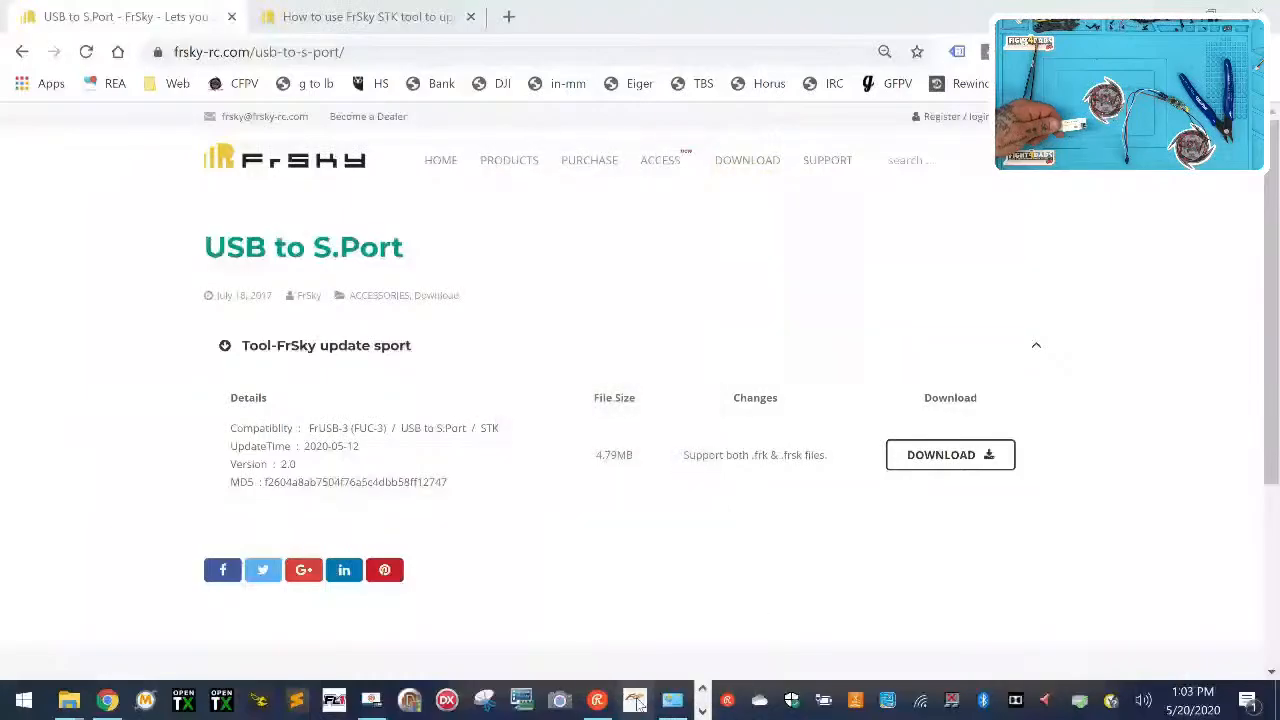
{"action": "left_click", "coordinate": [634, 700]}
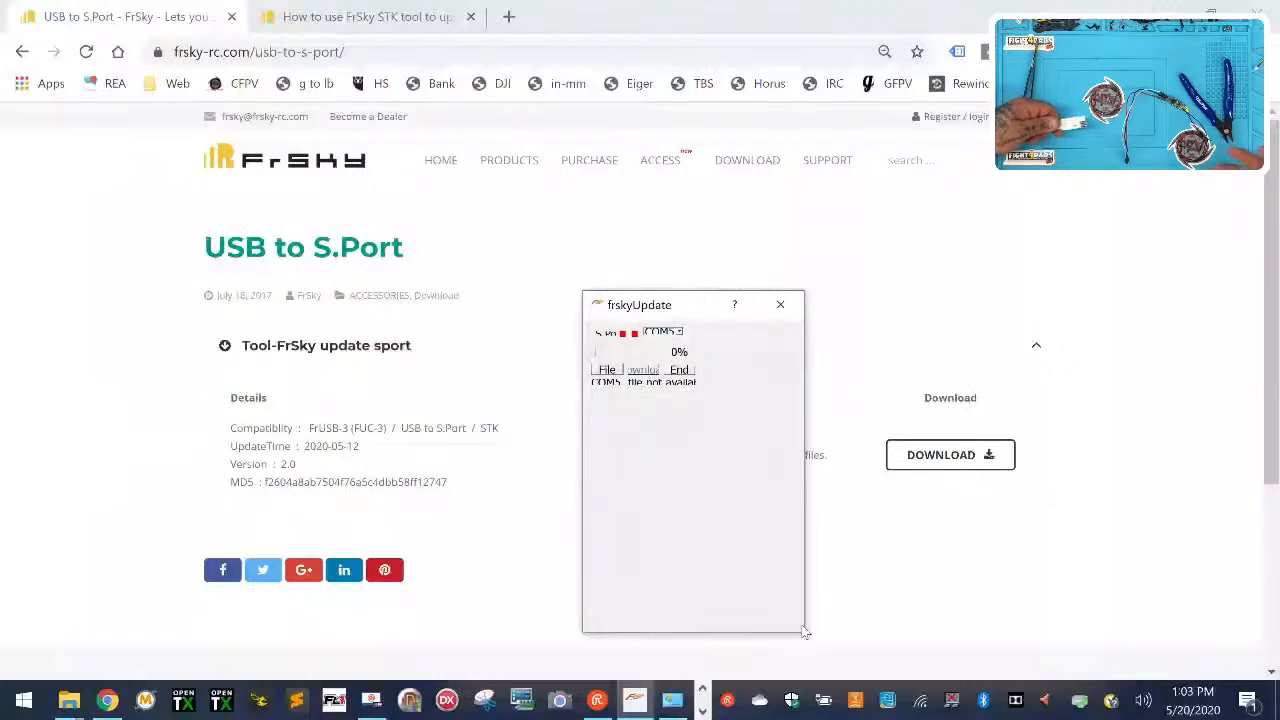
{"action": "mouse_move", "coordinate": [730, 32]}
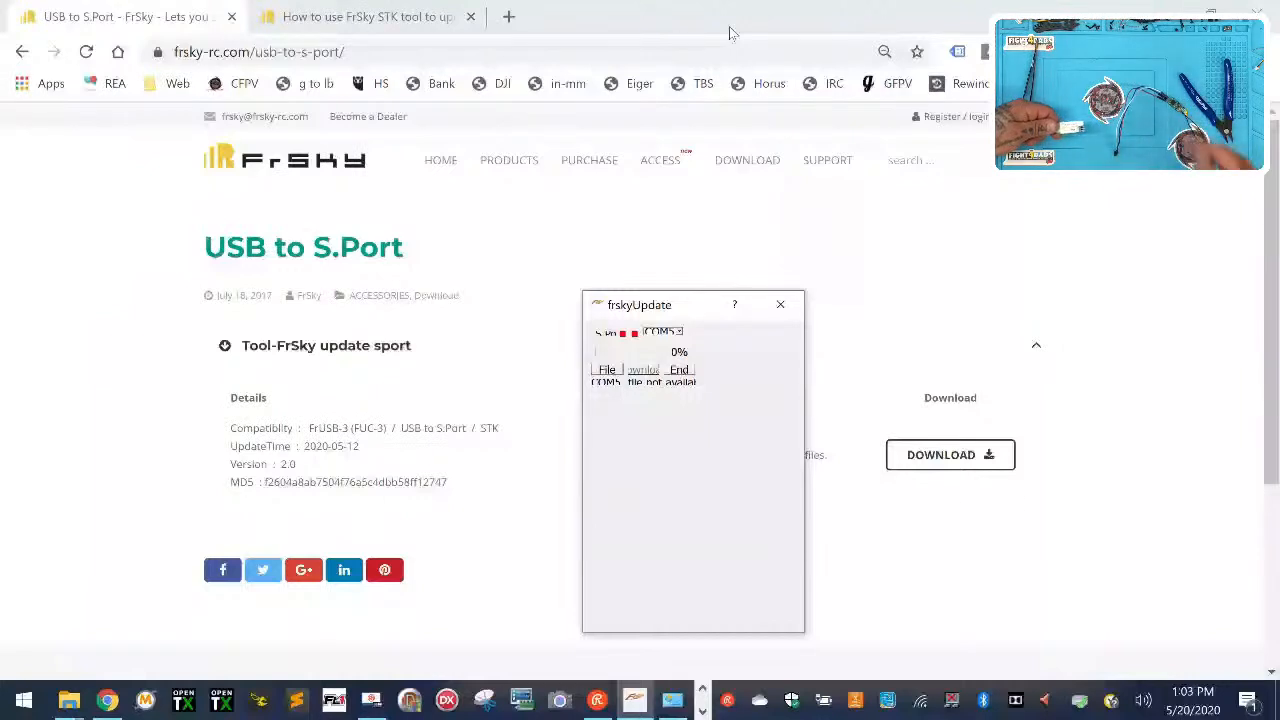
{"action": "mouse_move", "coordinate": [420, 210]}
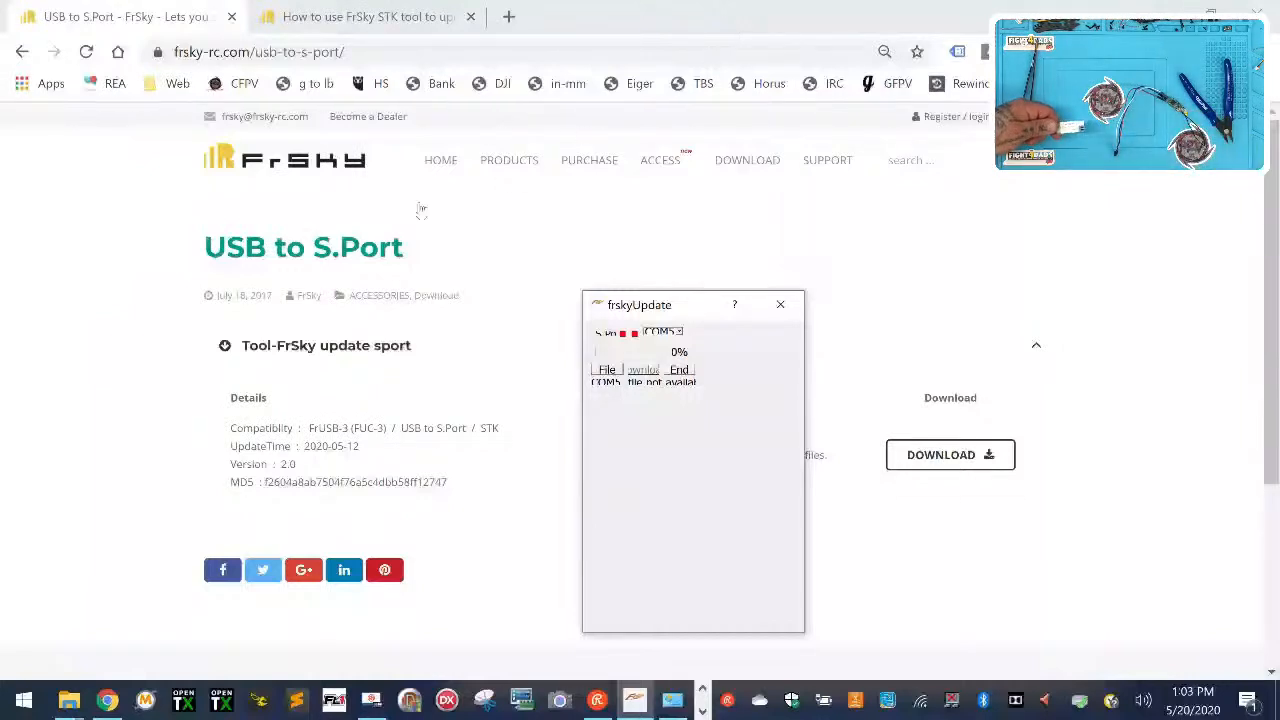
{"action": "left_click", "coordinate": [608, 368]}
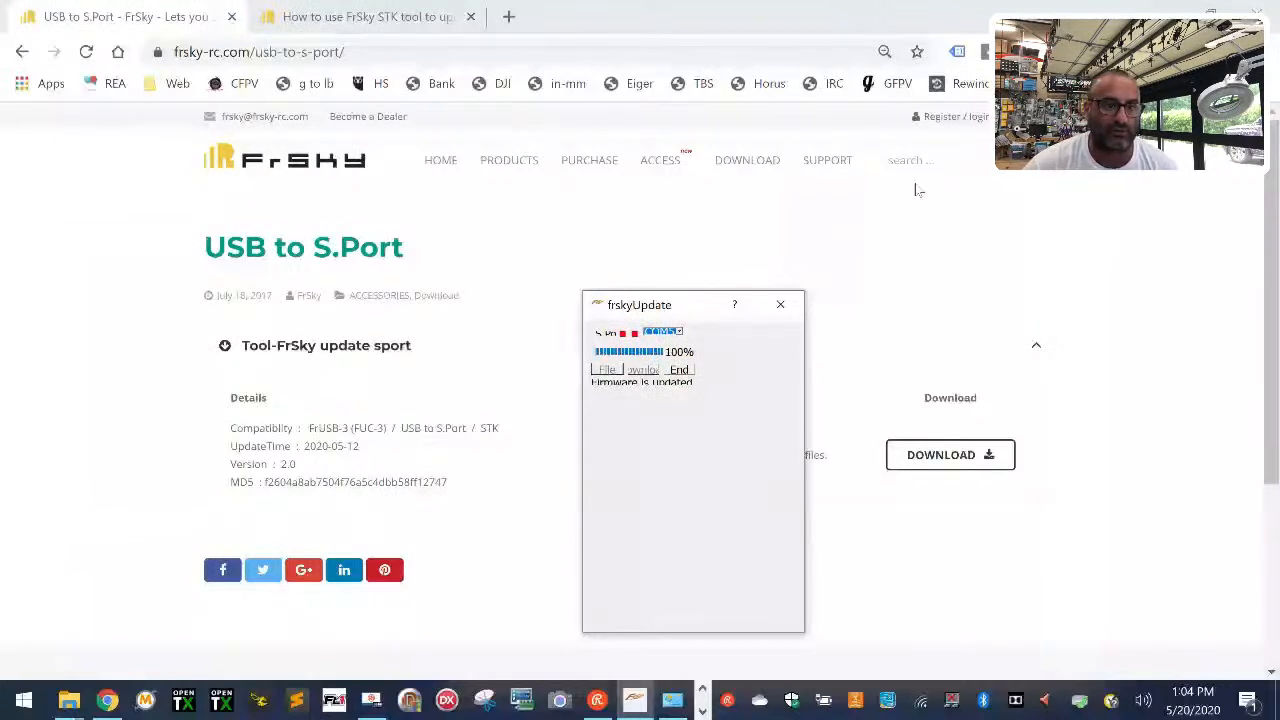
- Close frskyUpdate once the XM+ firmware flash shows 100% upgrade completed
{"action": "left_click", "coordinate": [780, 304]}
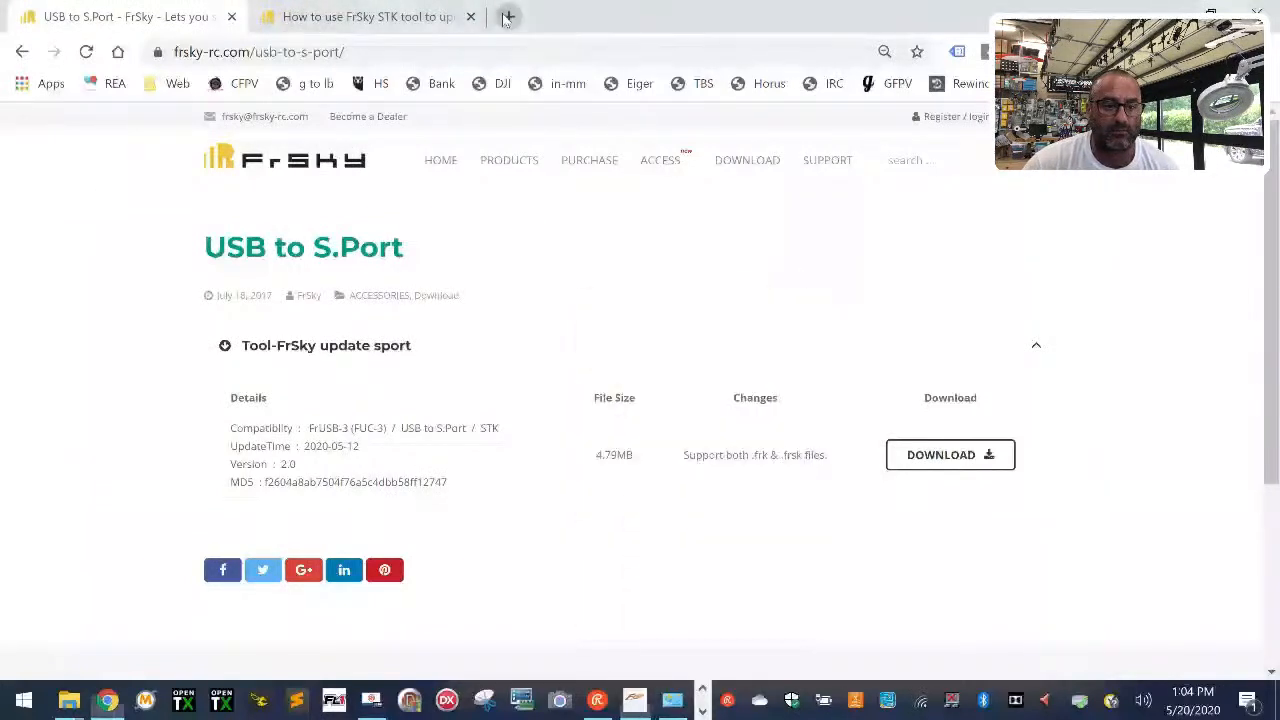
- In a new tab on cyclonefpv.com, go to Transmitters etc. > FrSky drone transmitters collection
{"action": "left_click", "coordinate": [516, 16]}
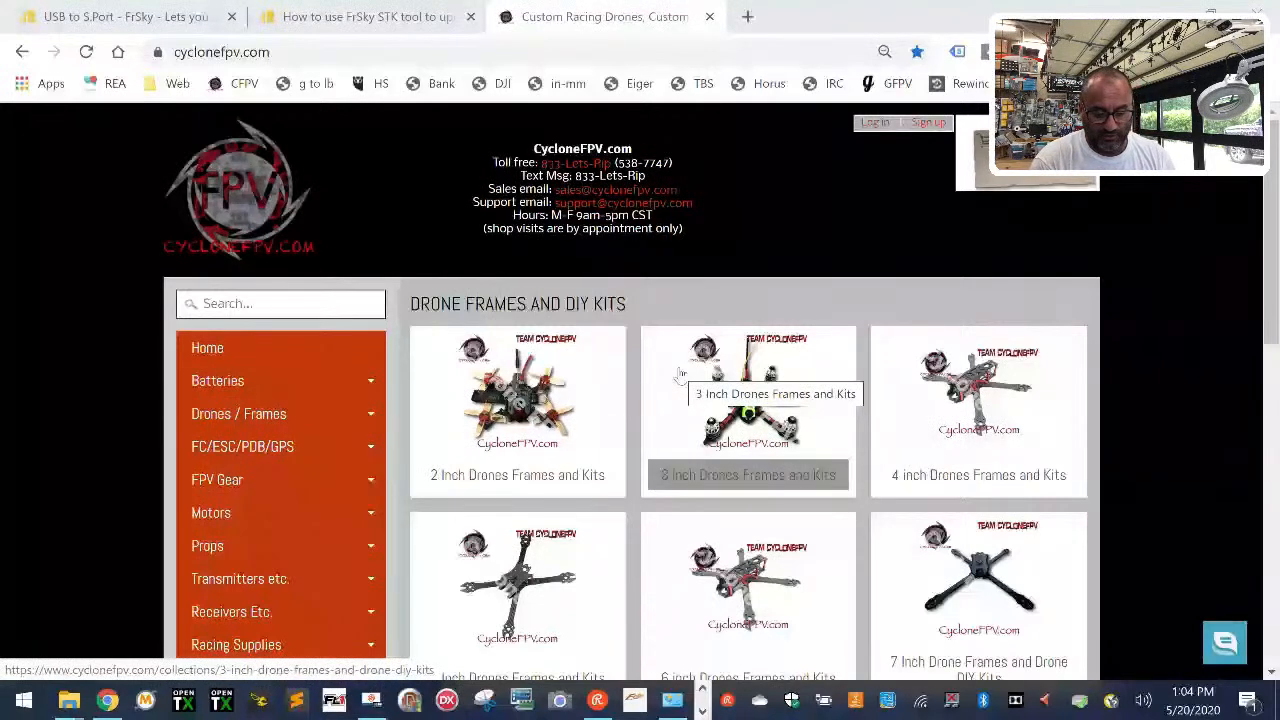
{"action": "mouse_move", "coordinate": [198, 490]}
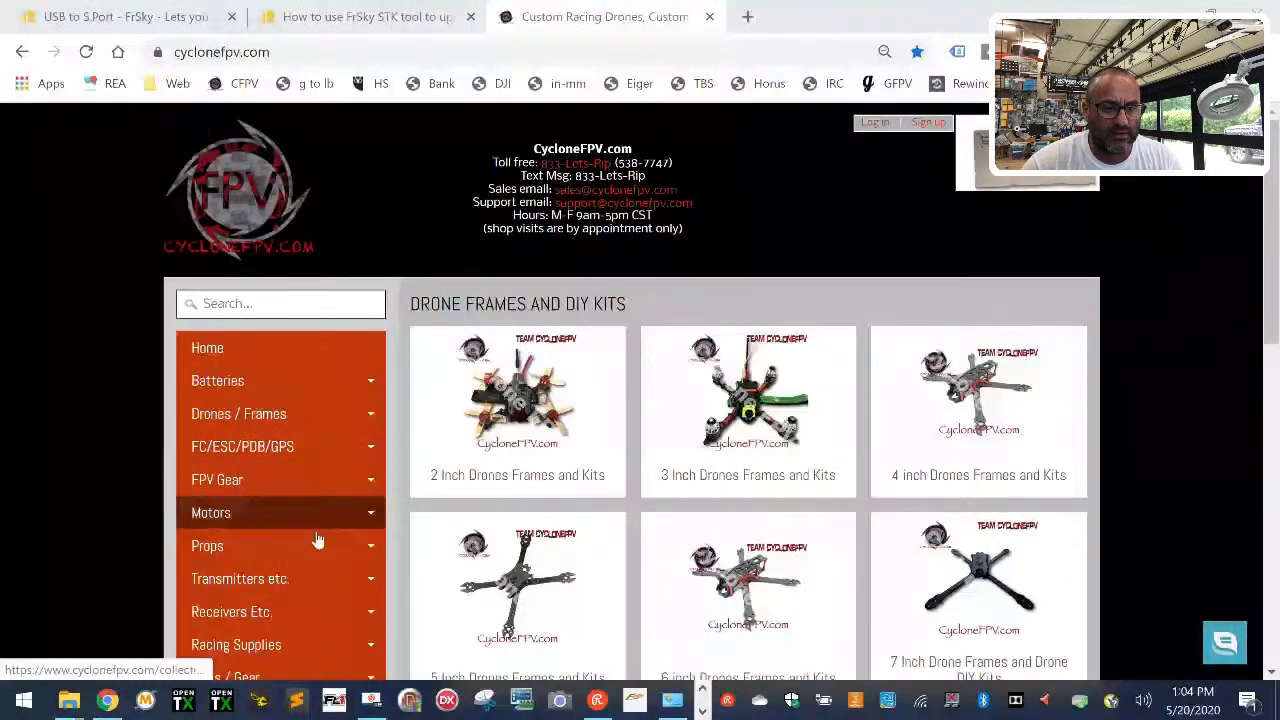
{"action": "scroll", "scroll_direction": "down", "scroll_amount": 3}
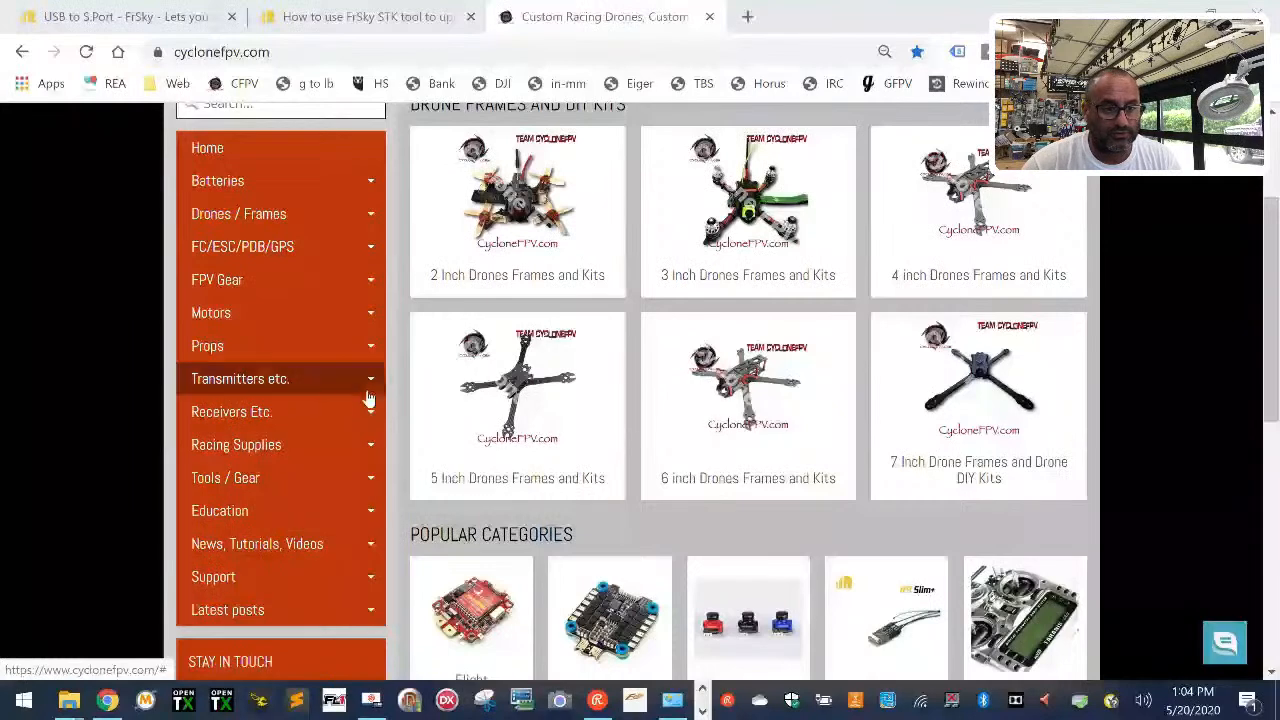
{"action": "left_click", "coordinate": [240, 378]}
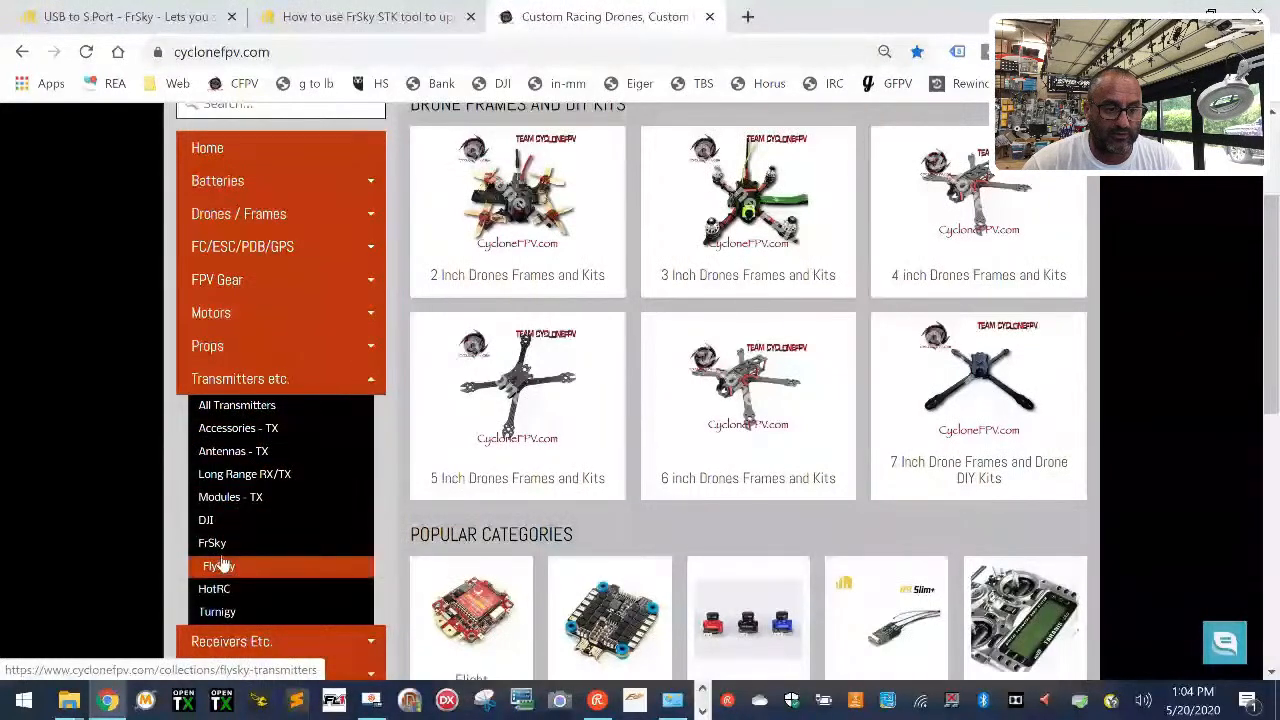
{"action": "left_click", "coordinate": [212, 544]}
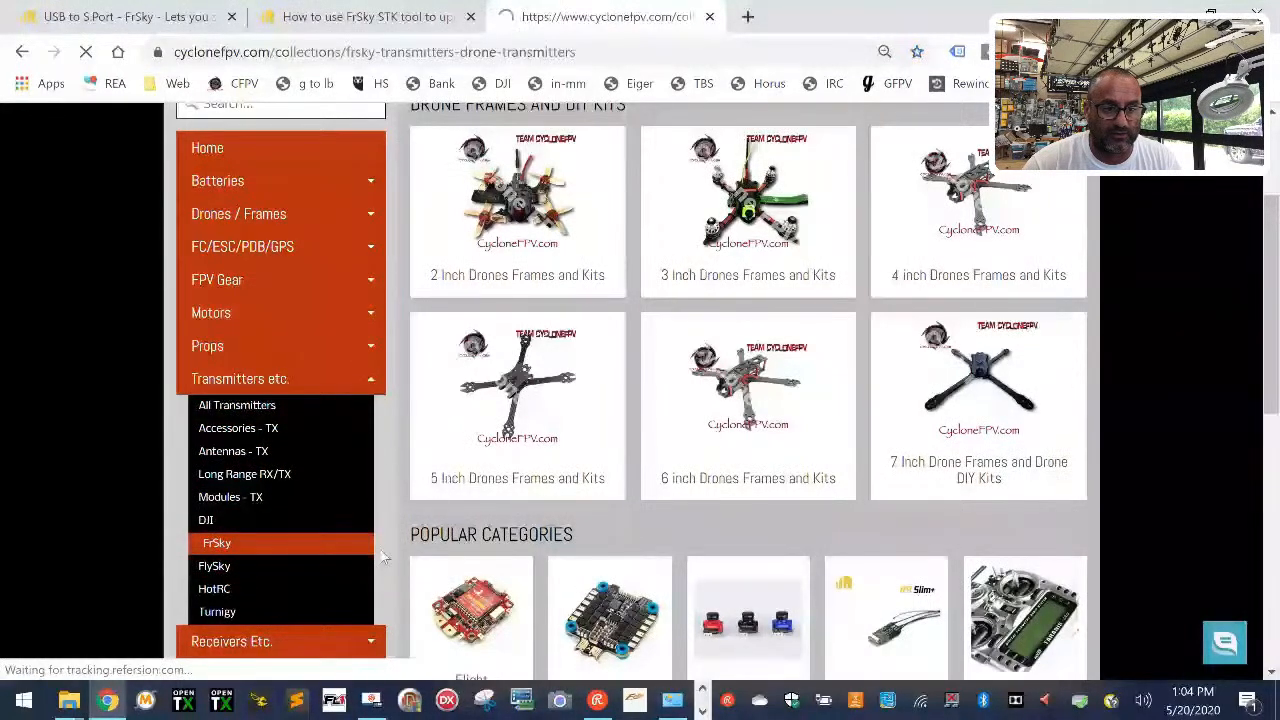
{"action": "left_click", "coordinate": [216, 544]}
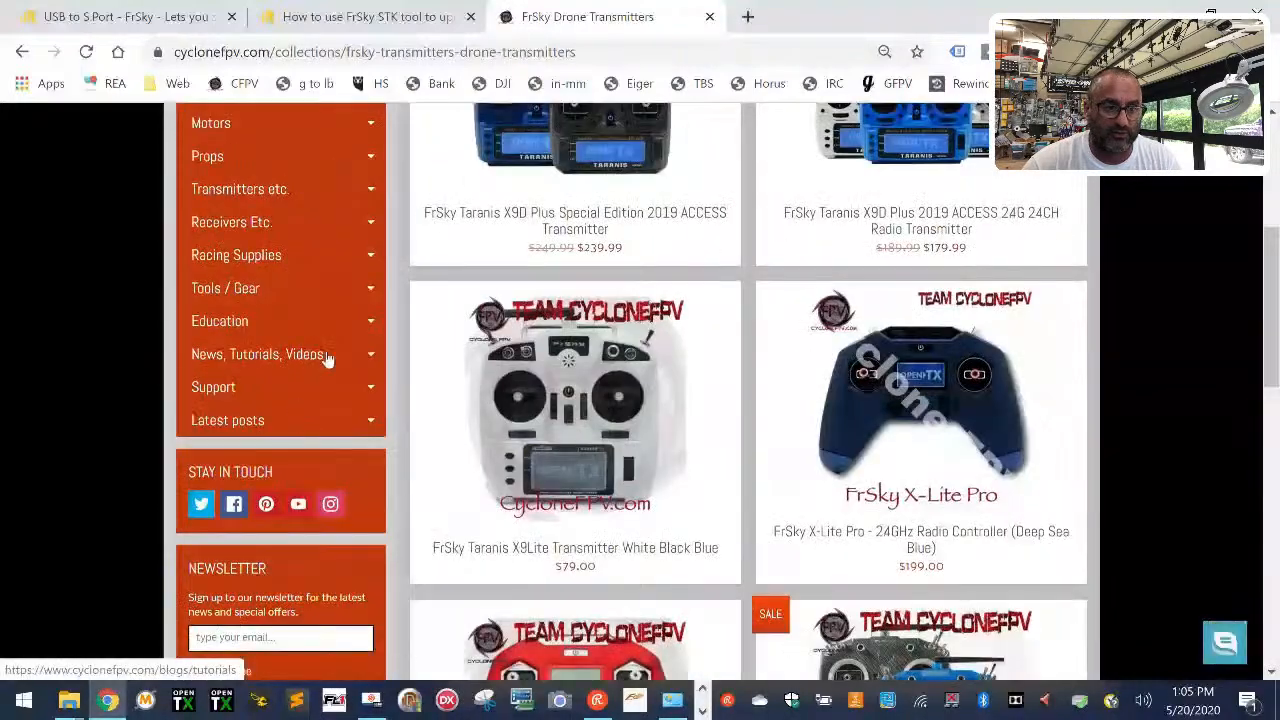
{"action": "scroll", "scroll_direction": "down", "scroll_amount": 3}
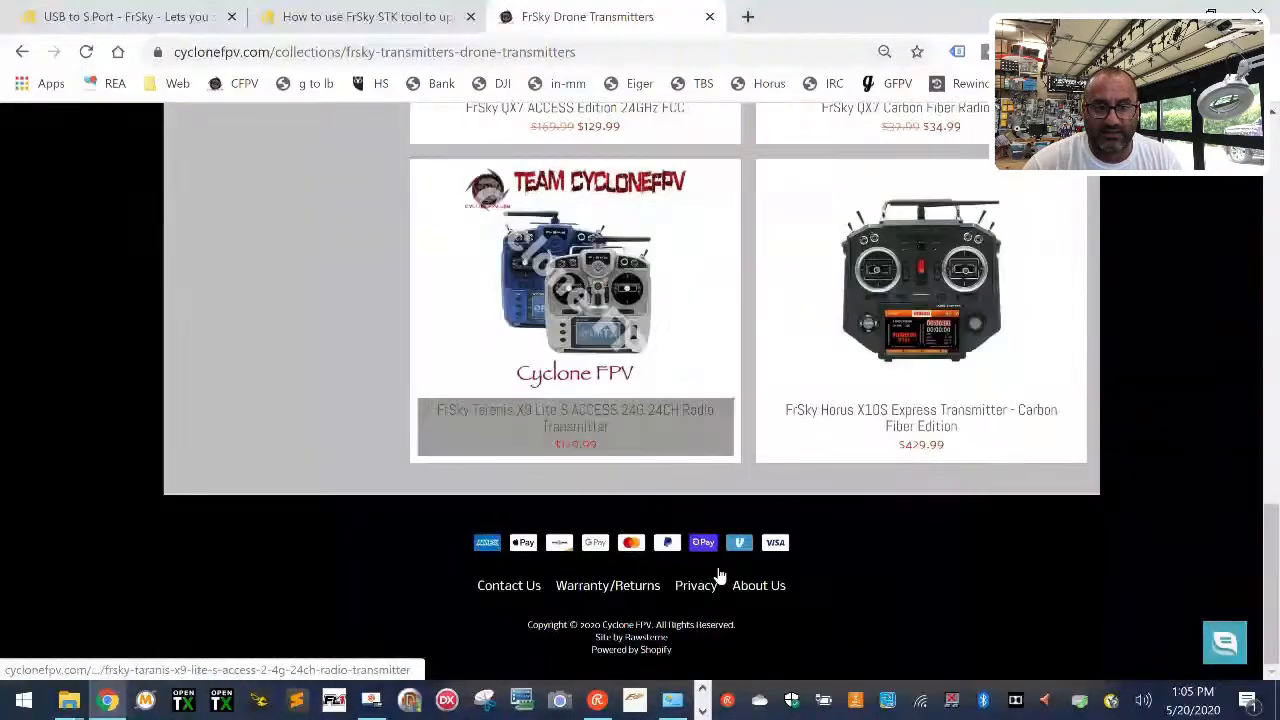
{"action": "scroll", "scroll_direction": "up", "scroll_amount": 3}
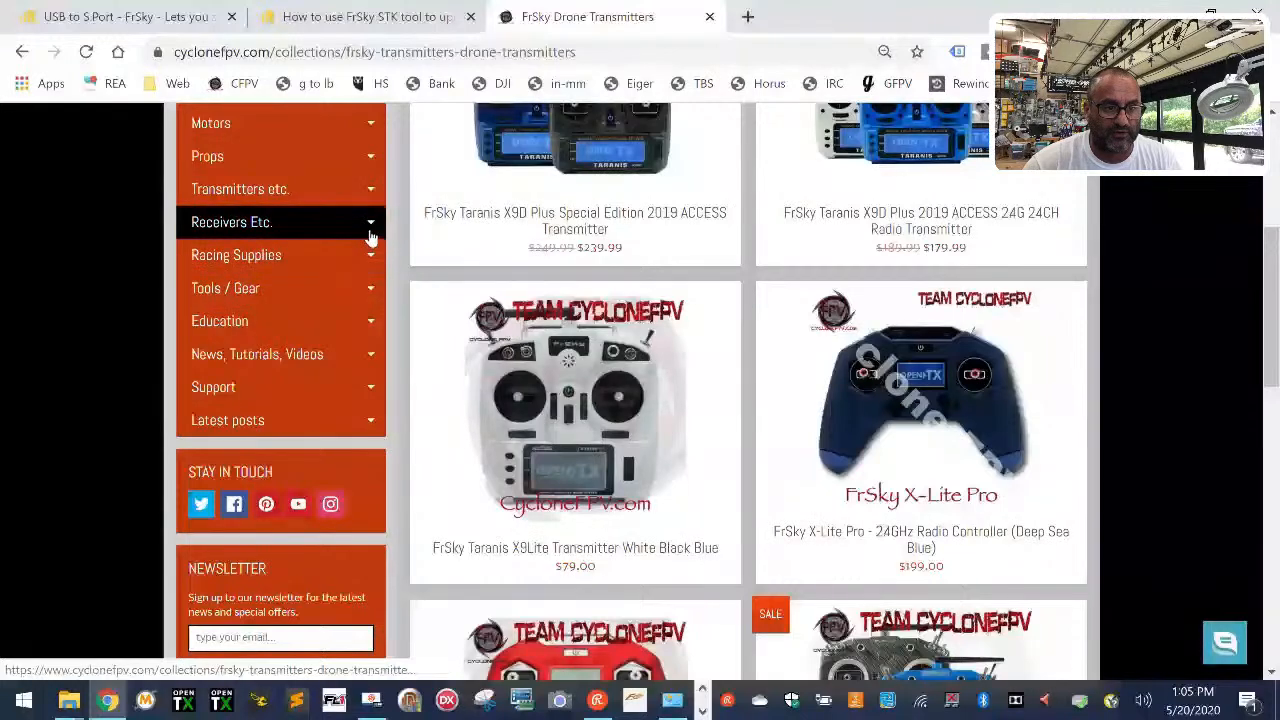
- Open Receivers Etc. > FrSky drone receivers collection and browse down page 1
{"action": "left_click", "coordinate": [232, 220]}
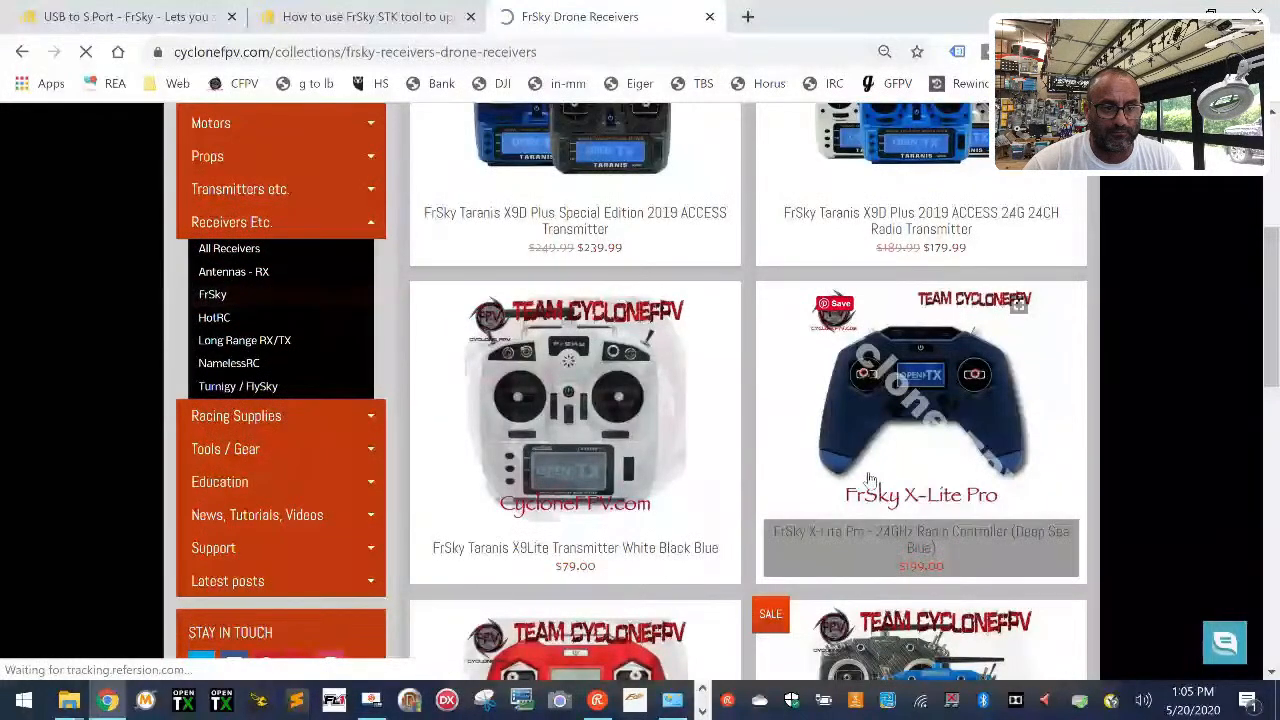
{"action": "scroll", "scroll_direction": "down", "scroll_amount": 3}
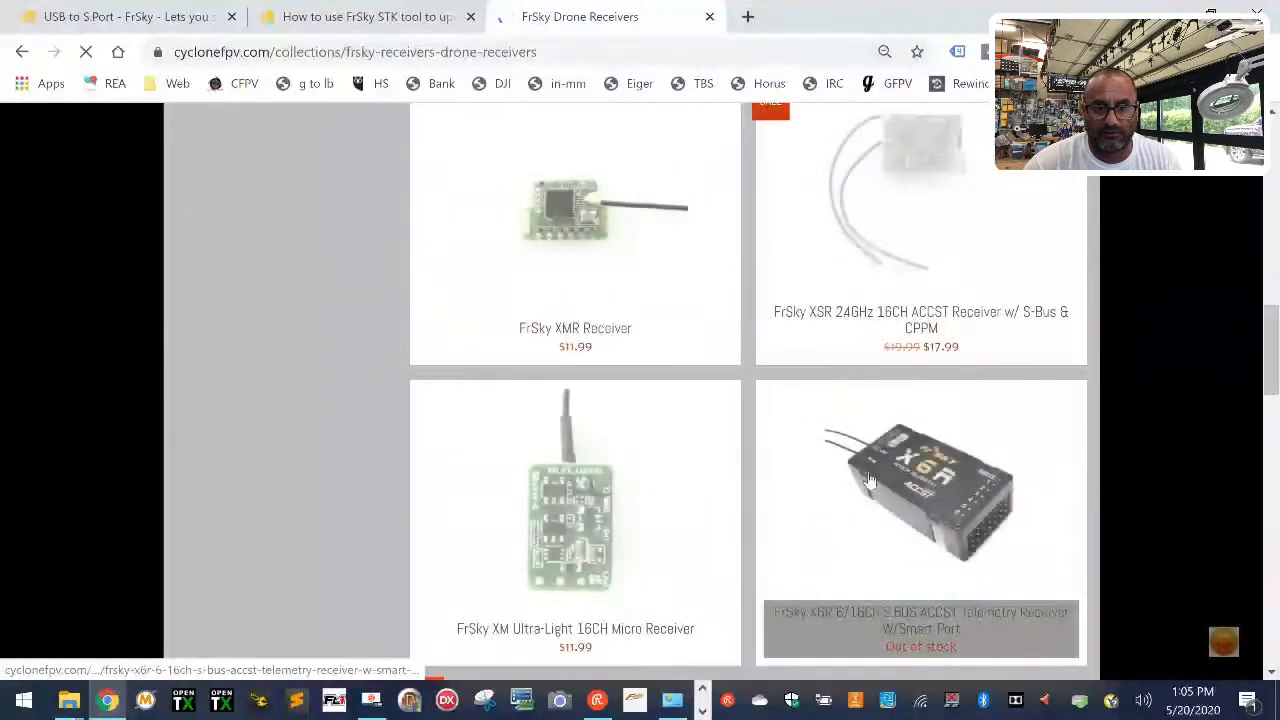
{"action": "scroll", "scroll_direction": "down", "scroll_amount": 3}
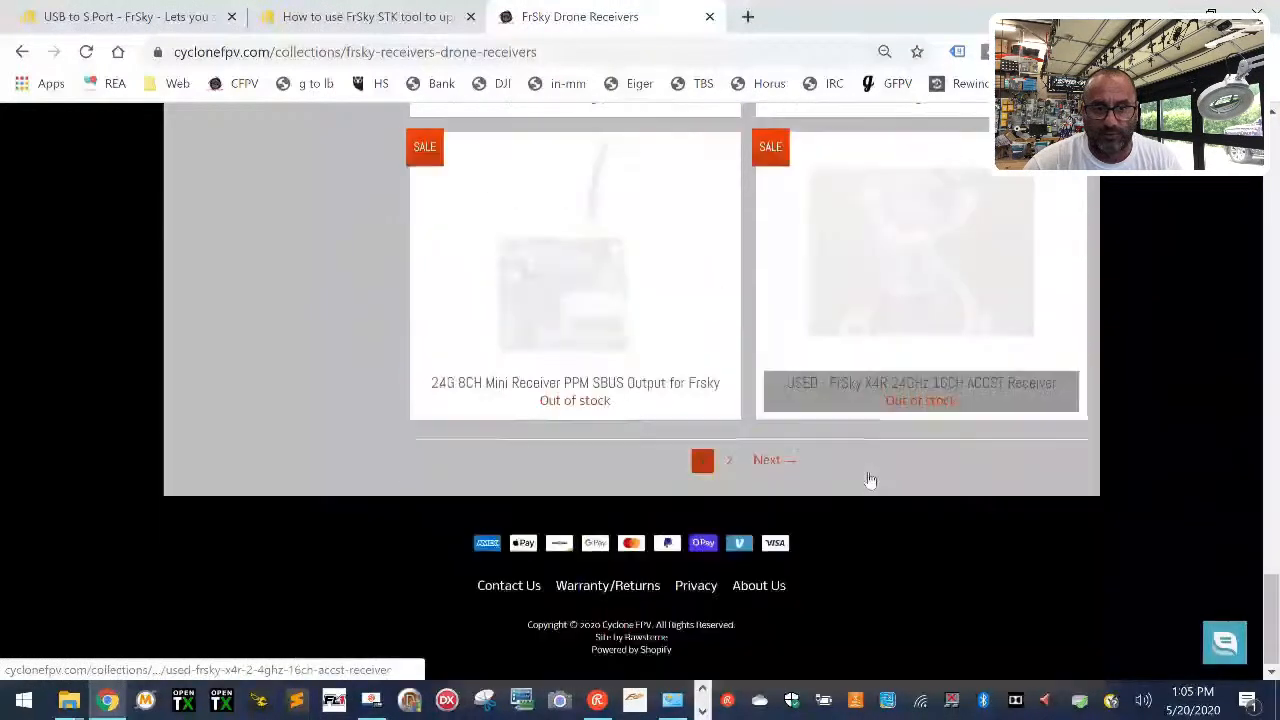
{"action": "scroll", "scroll_direction": "up", "scroll_amount": 3}
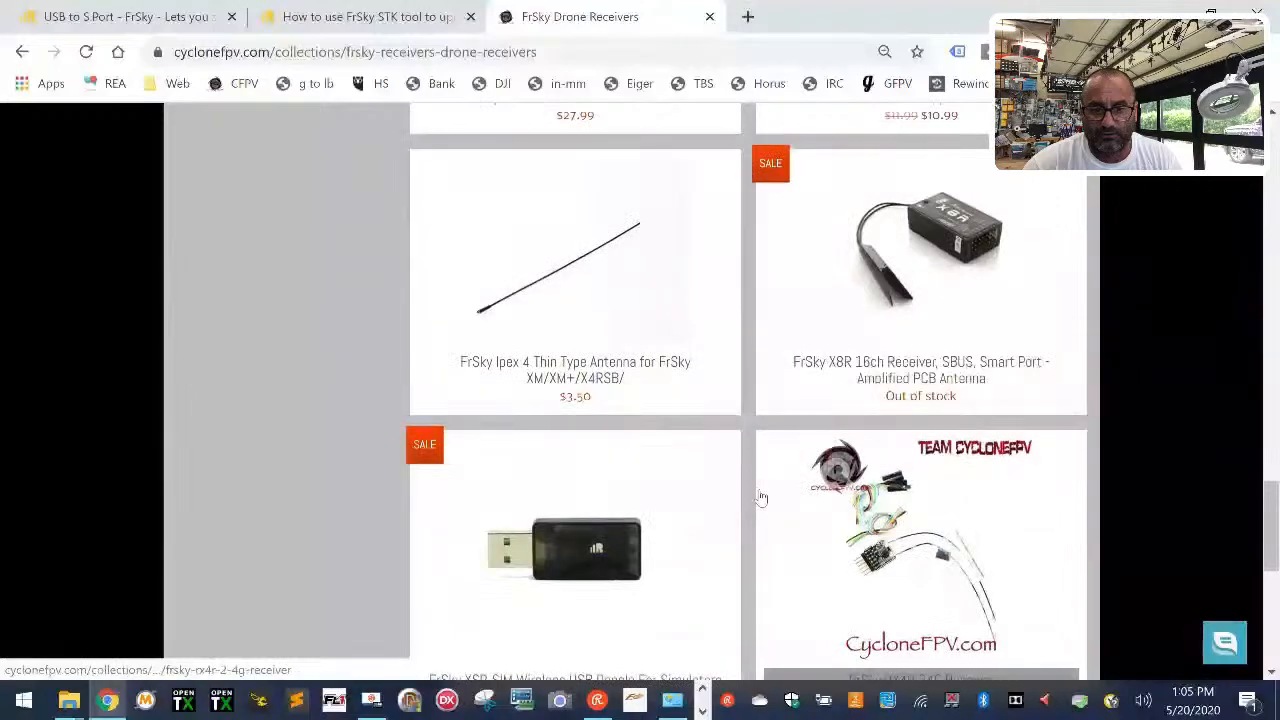
{"action": "scroll", "scroll_direction": "down", "scroll_amount": 3}
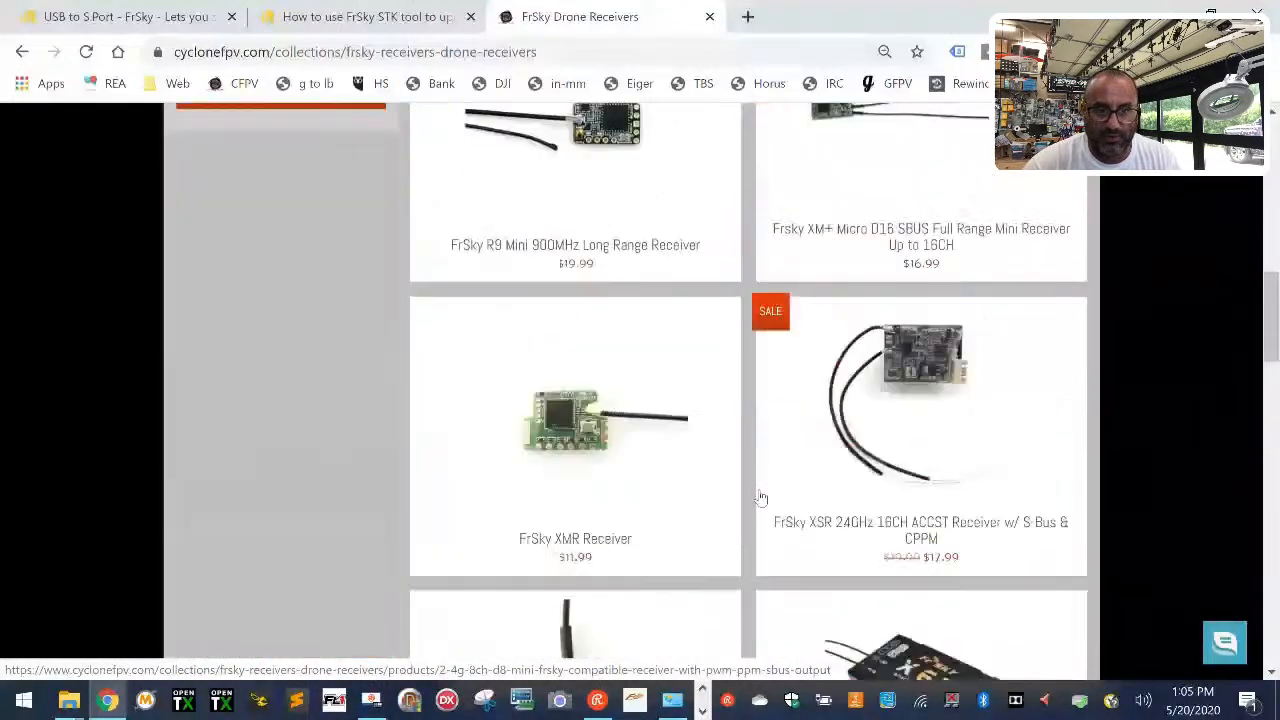
{"action": "scroll", "scroll_direction": "down", "scroll_amount": 3}
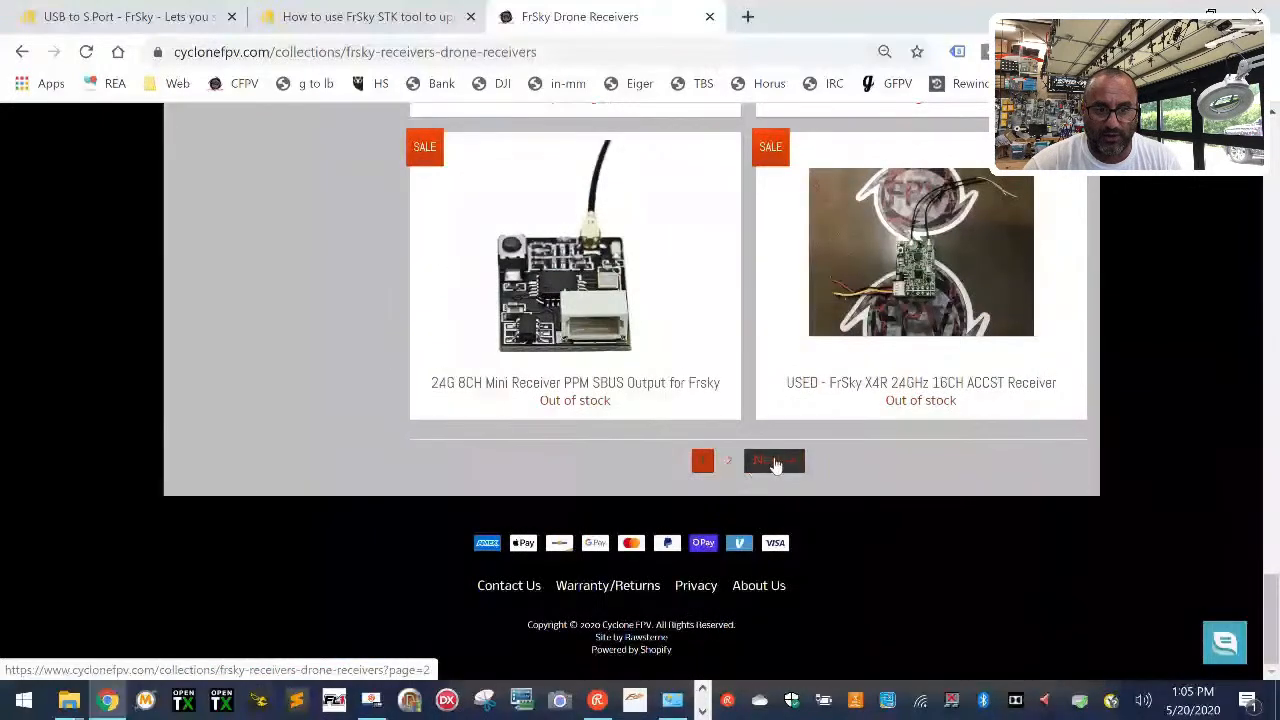
- Go to page 2 of the FrSky receivers and browse through its listings
{"action": "left_click", "coordinate": [774, 460]}
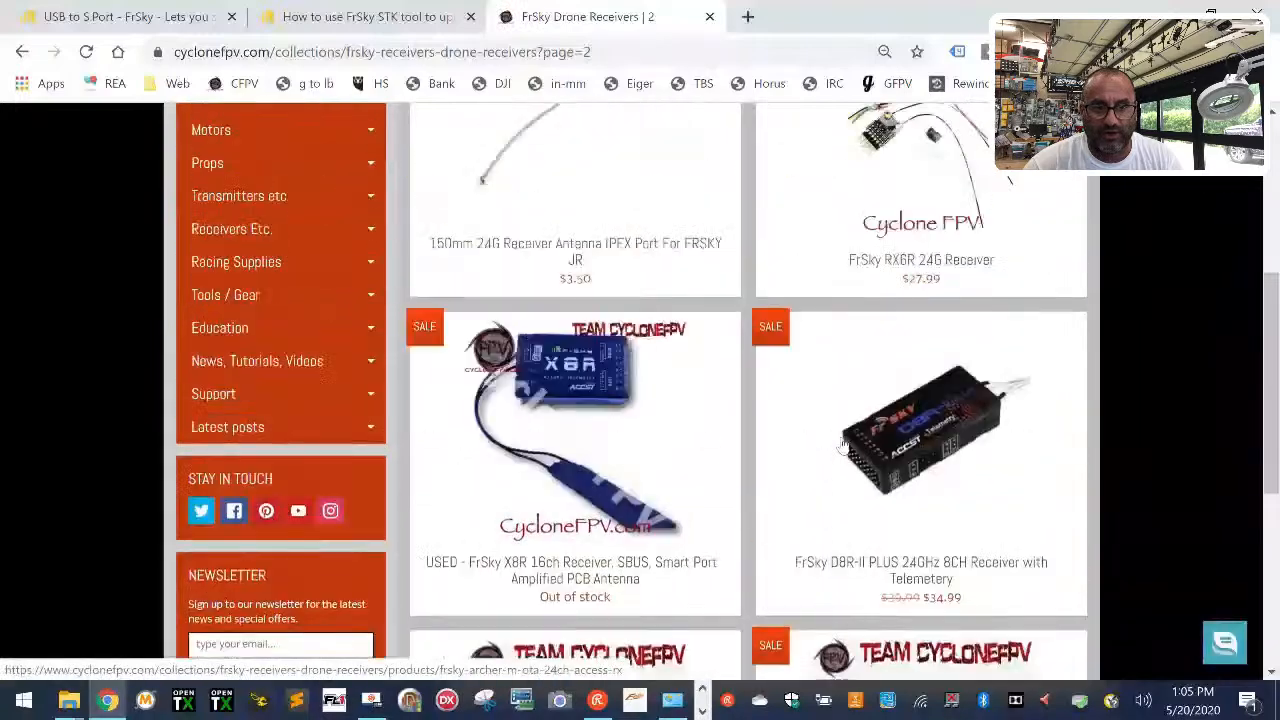
{"action": "scroll", "scroll_direction": "down", "scroll_amount": 3}
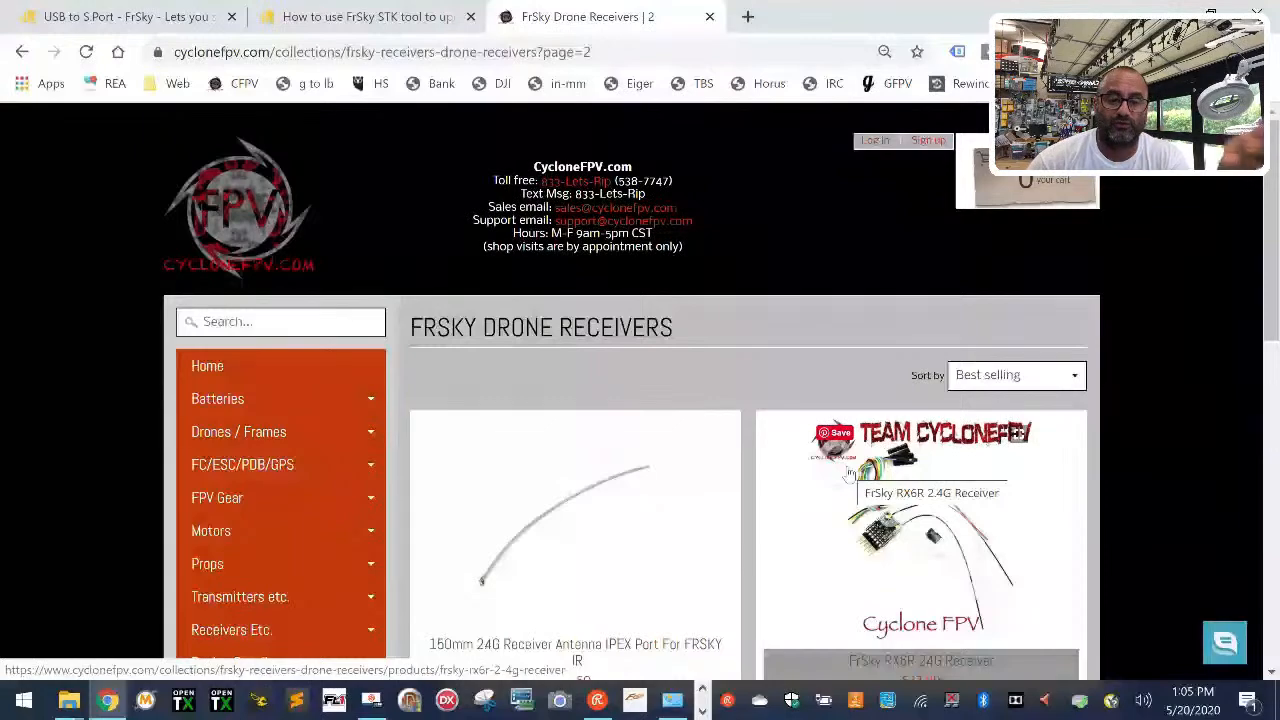
{"action": "scroll", "scroll_direction": "down", "scroll_amount": 3}
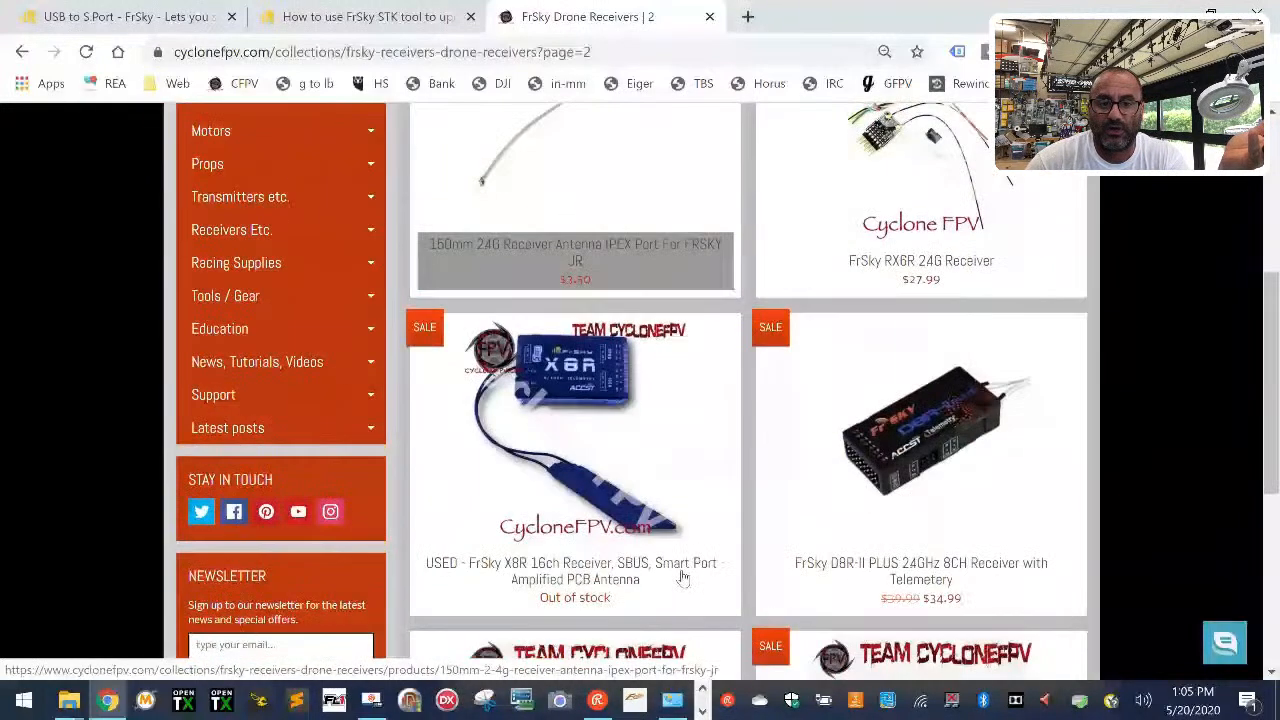
{"action": "scroll", "scroll_direction": "down", "scroll_amount": 3}
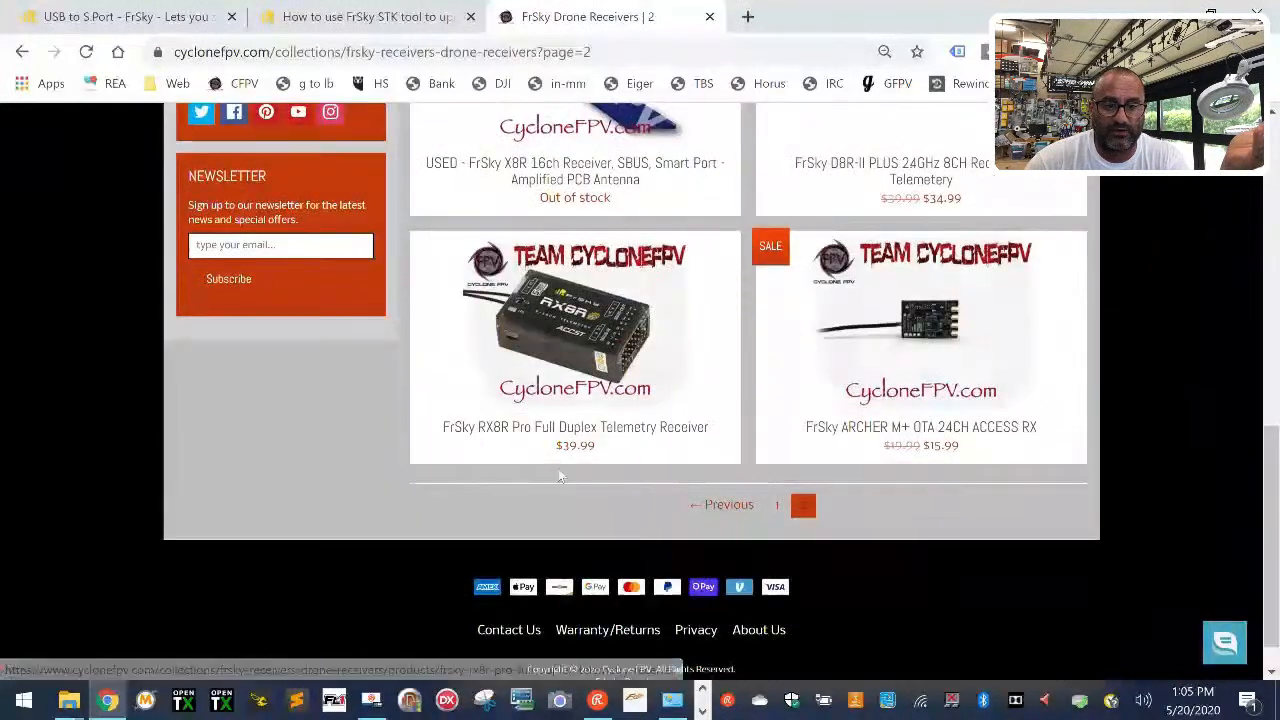
- Return to page 1 of the receivers collection and browse it to the bottom
{"action": "left_click", "coordinate": [776, 504]}
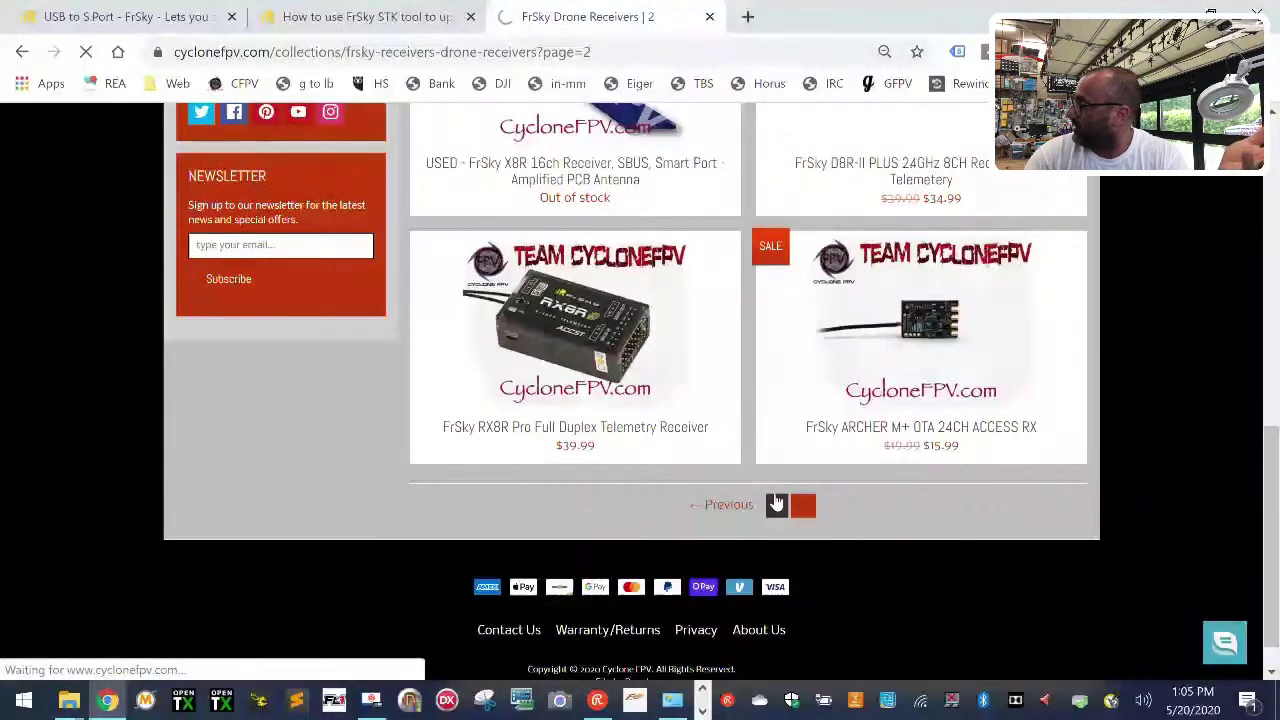
{"action": "left_click", "coordinate": [728, 504]}
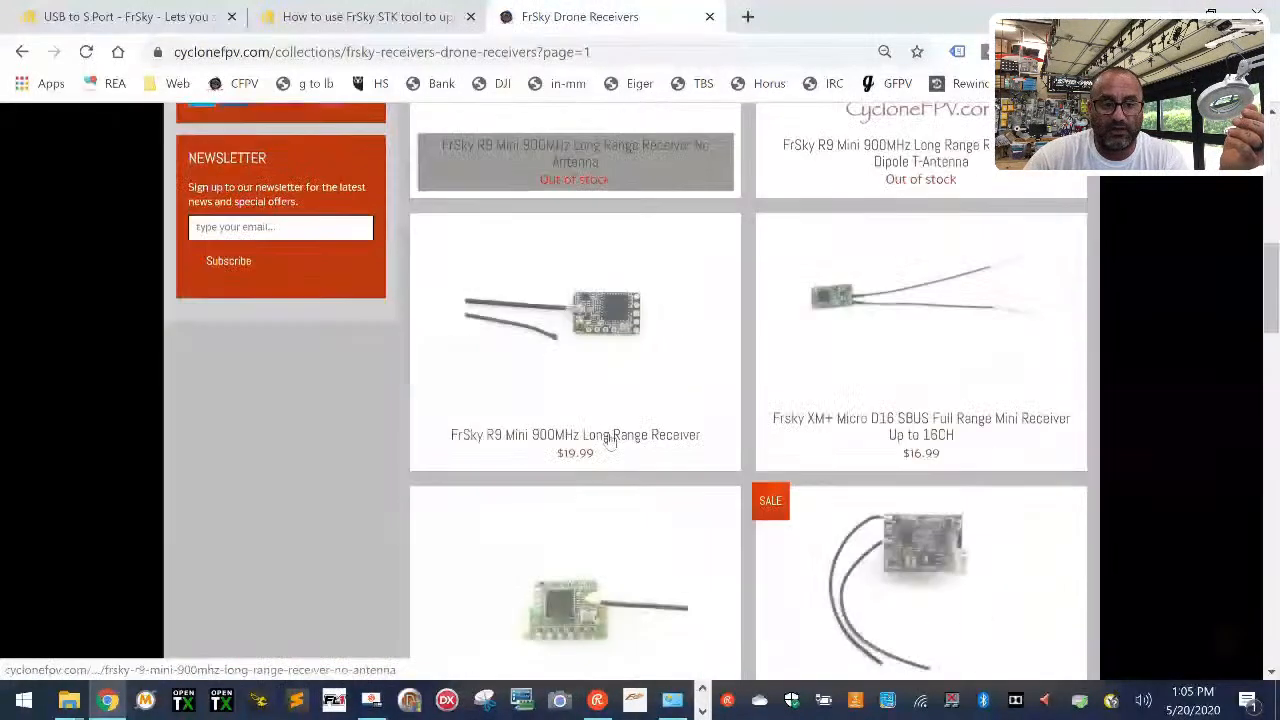
{"action": "scroll", "scroll_direction": "down", "scroll_amount": 3}
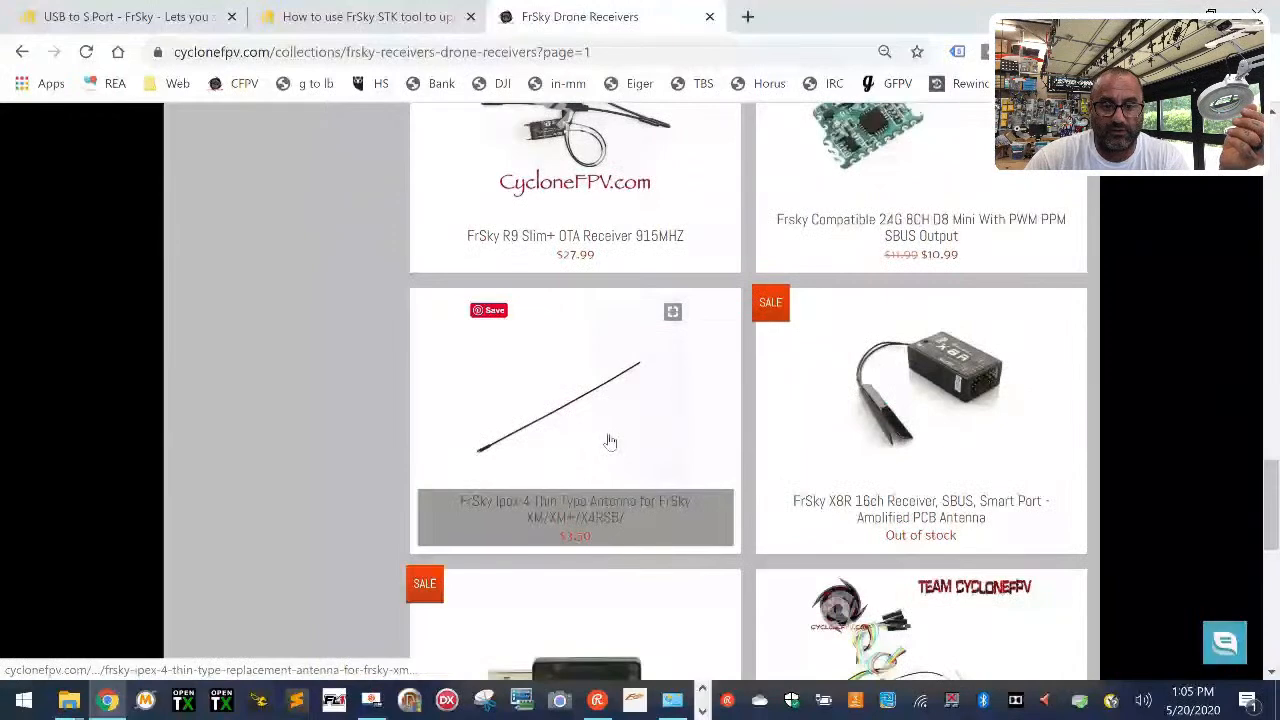
{"action": "scroll", "scroll_direction": "down", "scroll_amount": 3}
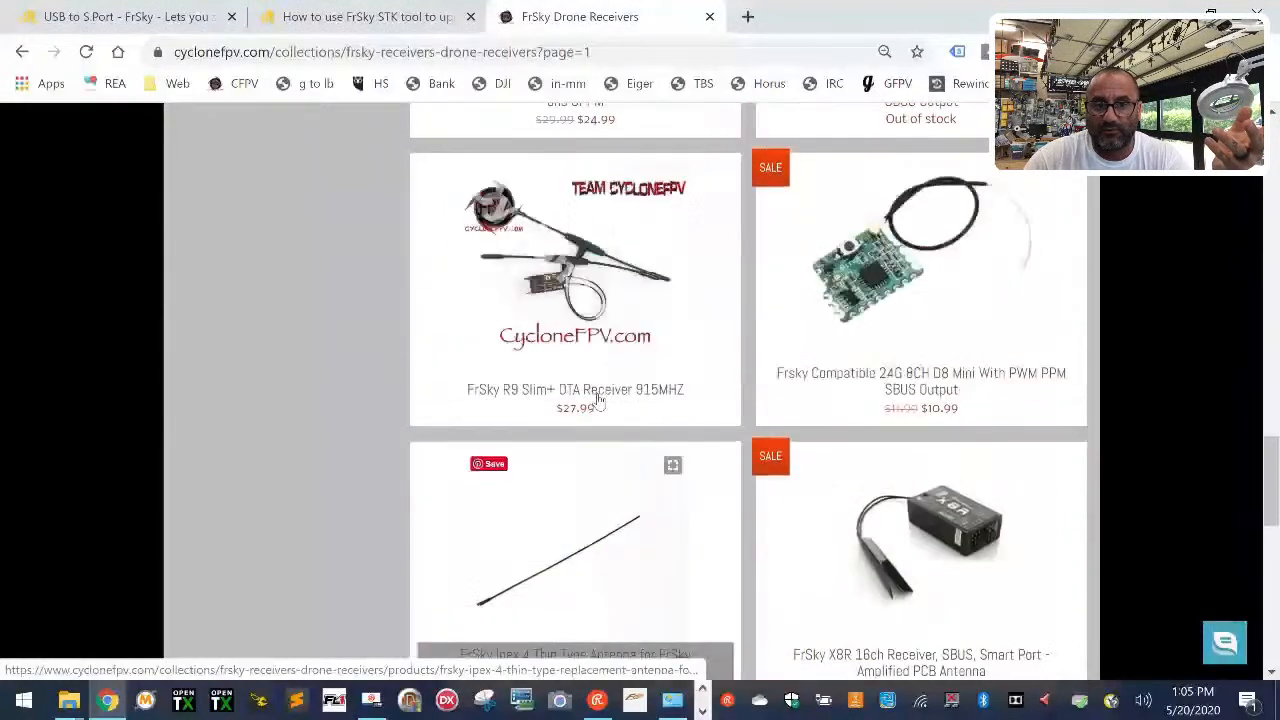
{"action": "scroll", "scroll_direction": "down", "scroll_amount": 3}
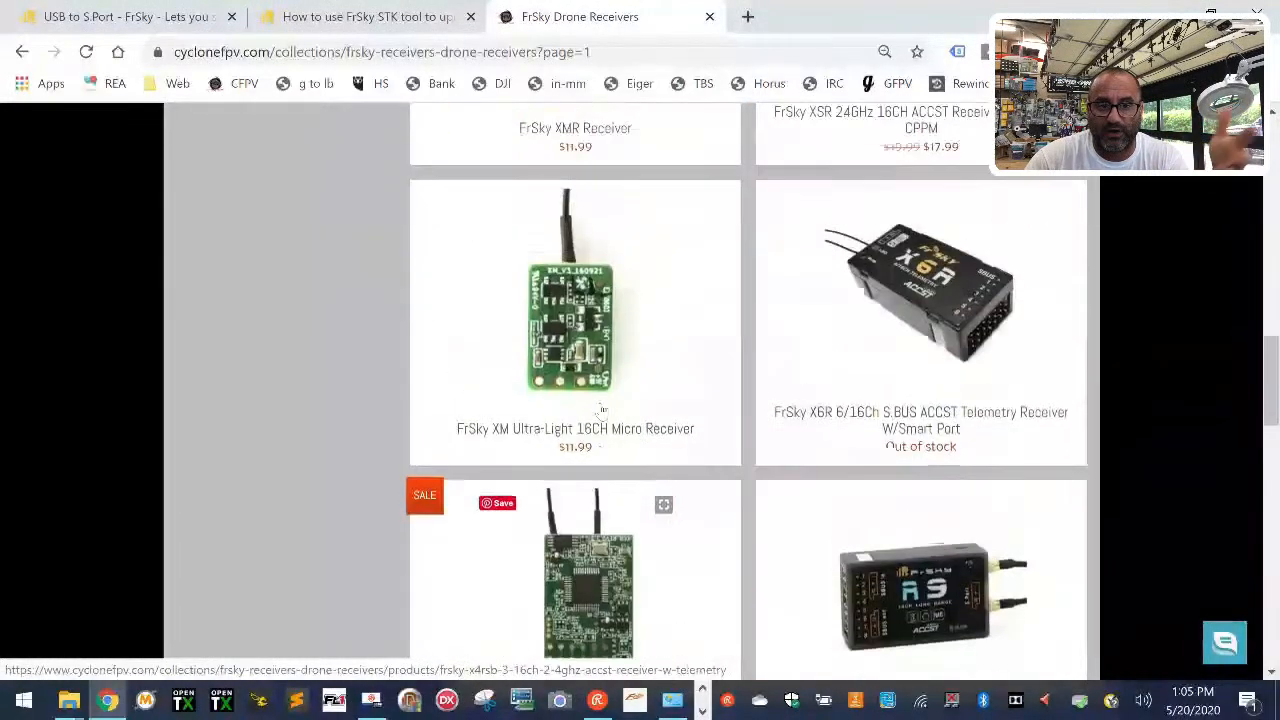
{"action": "scroll", "scroll_direction": "down", "scroll_amount": 3}
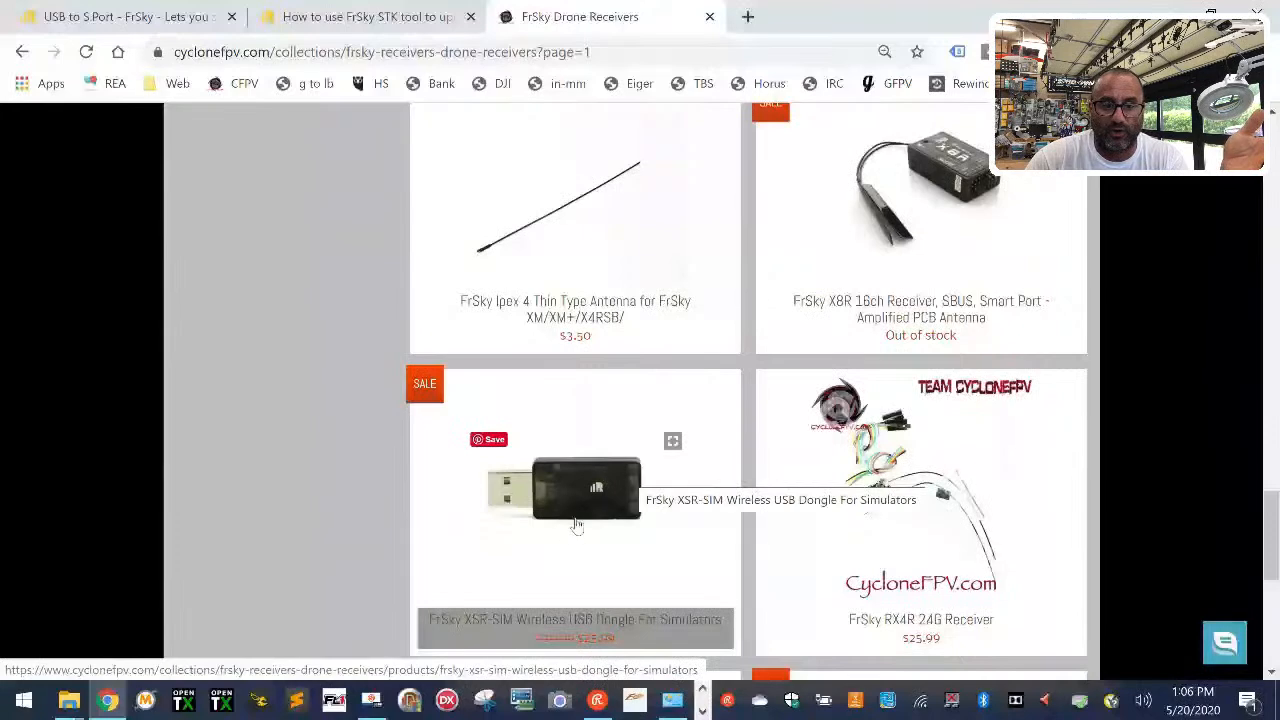
{"action": "scroll", "scroll_direction": "down", "scroll_amount": 3}
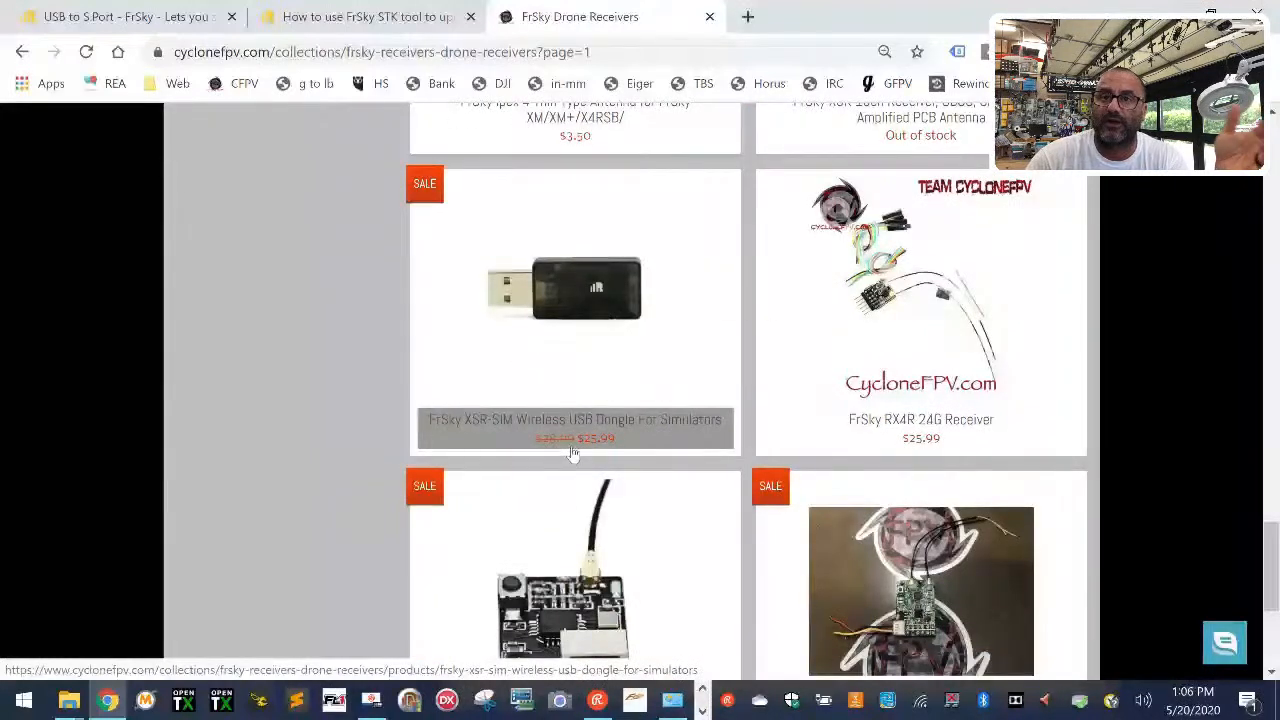
{"action": "scroll", "scroll_direction": "down", "scroll_amount": 3}
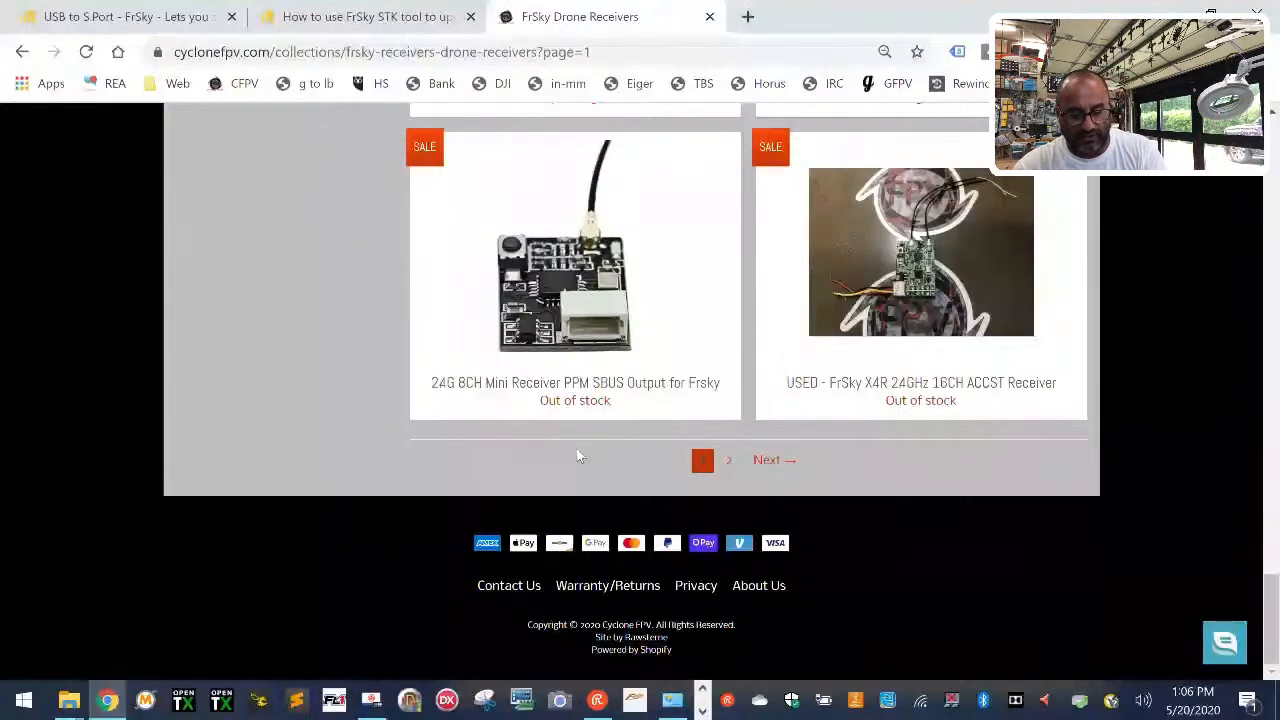